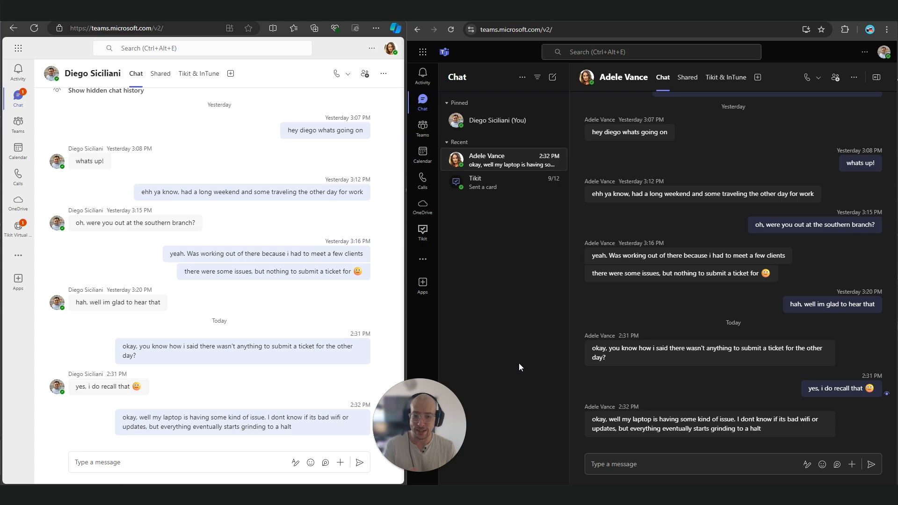
pyautogui.click(827, 405)
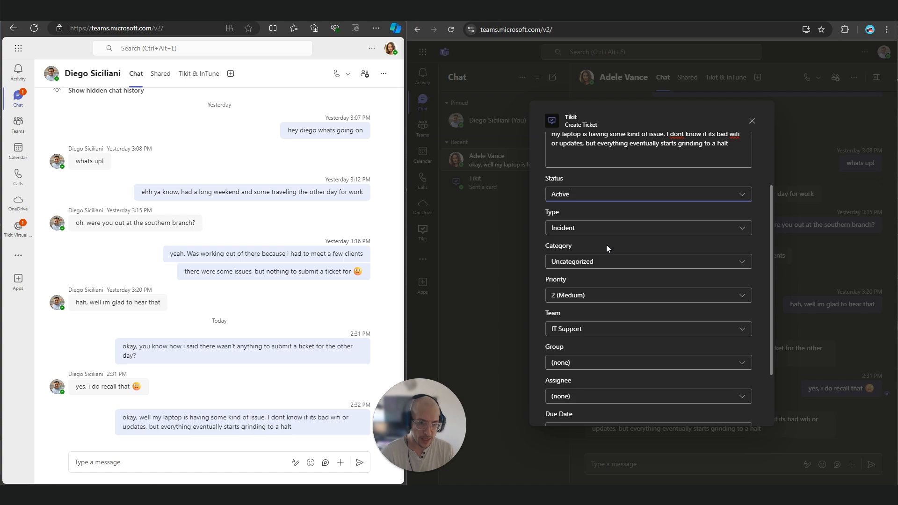
pyautogui.moveTo(711, 291)
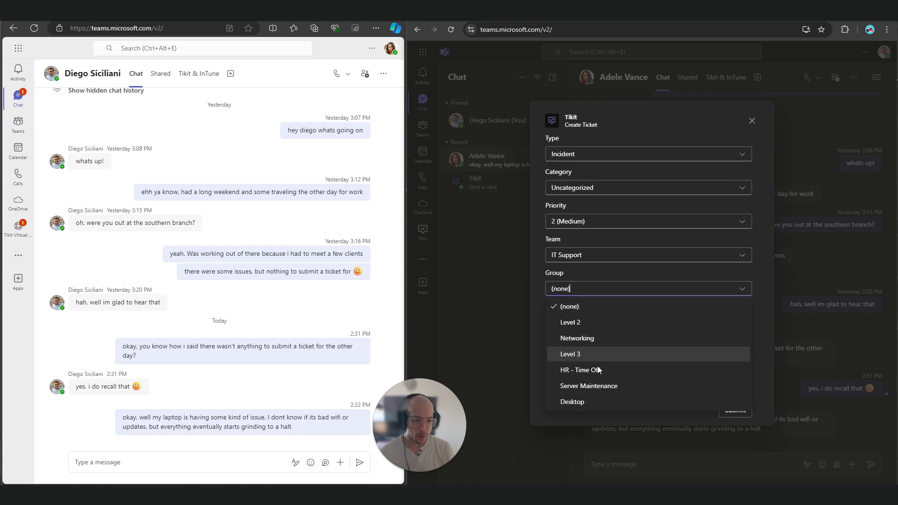
pyautogui.click(573, 402)
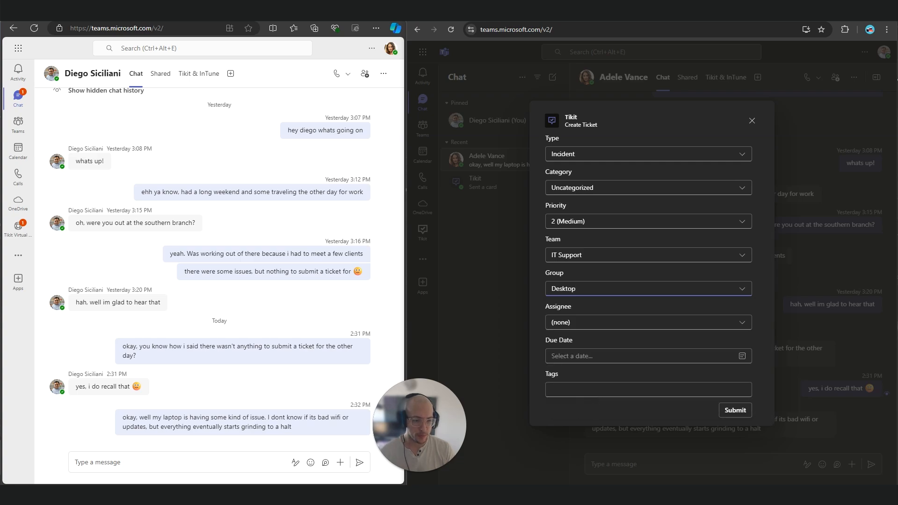
pyautogui.moveTo(794, 401)
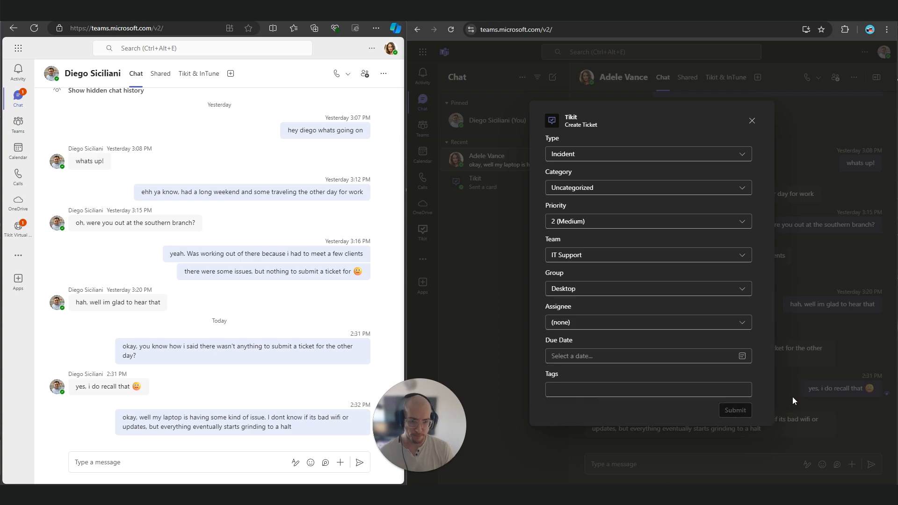
# Step: Submit the laptop ticket and dismiss the resulting ticket summary card
pyautogui.click(736, 411)
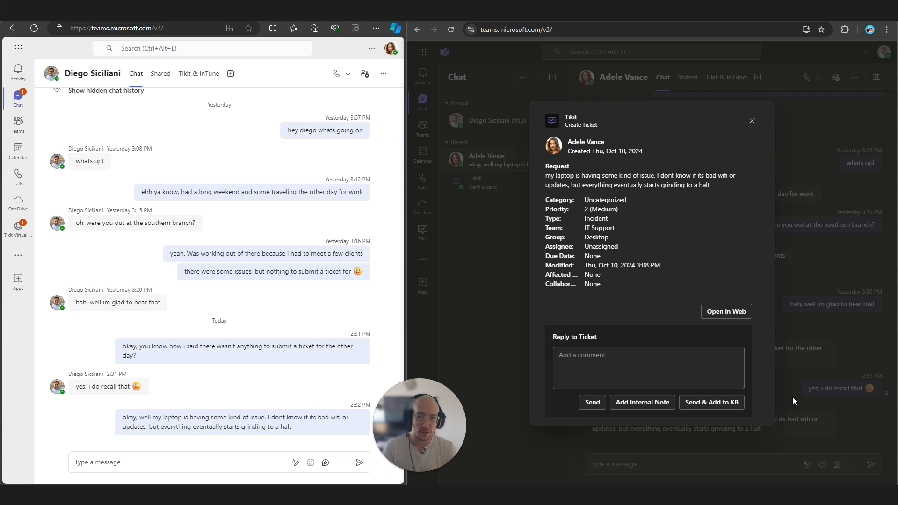
pyautogui.click(752, 119)
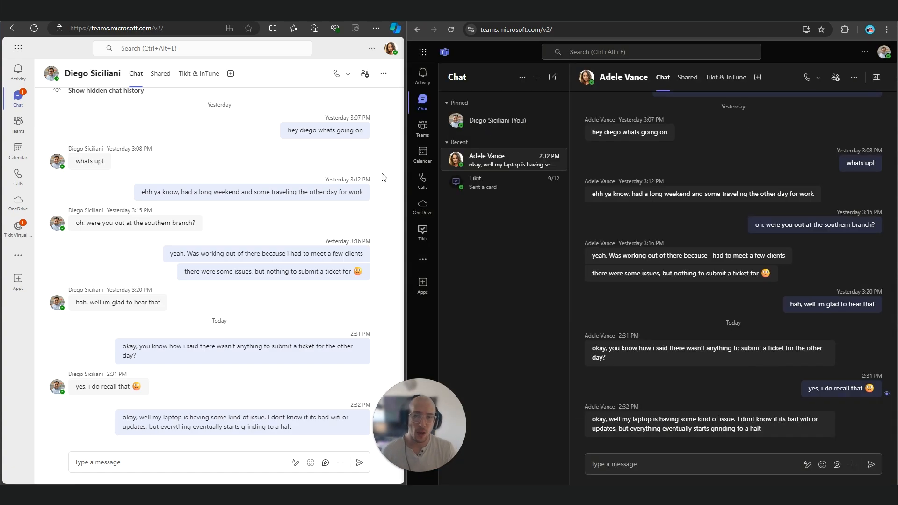
# Step: Show the Support Team's Level 3 channel with its posted Tikit ticket
pyautogui.click(422, 126)
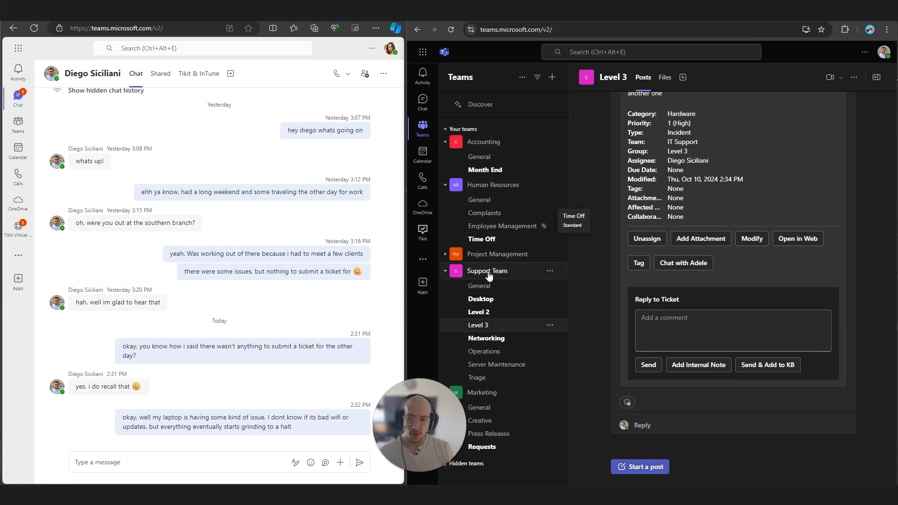
pyautogui.moveTo(587, 300)
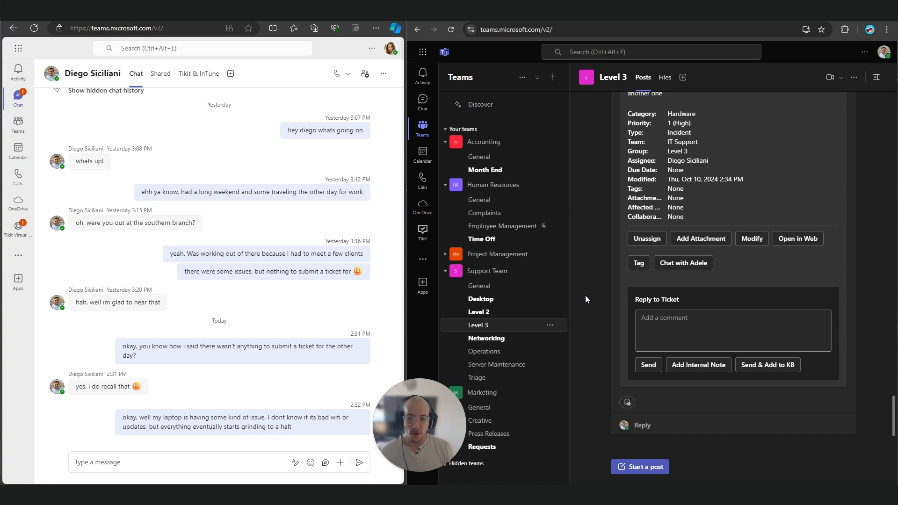
pyautogui.moveTo(530, 305)
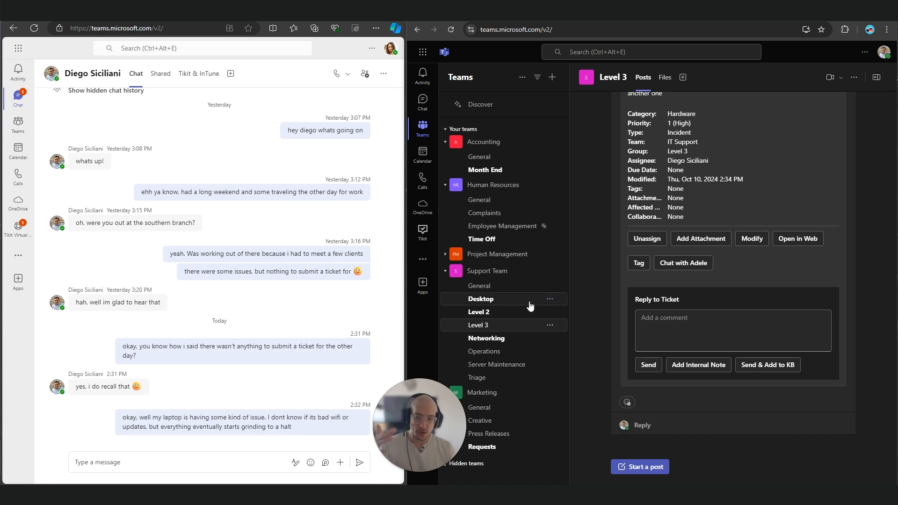
pyautogui.moveTo(542, 288)
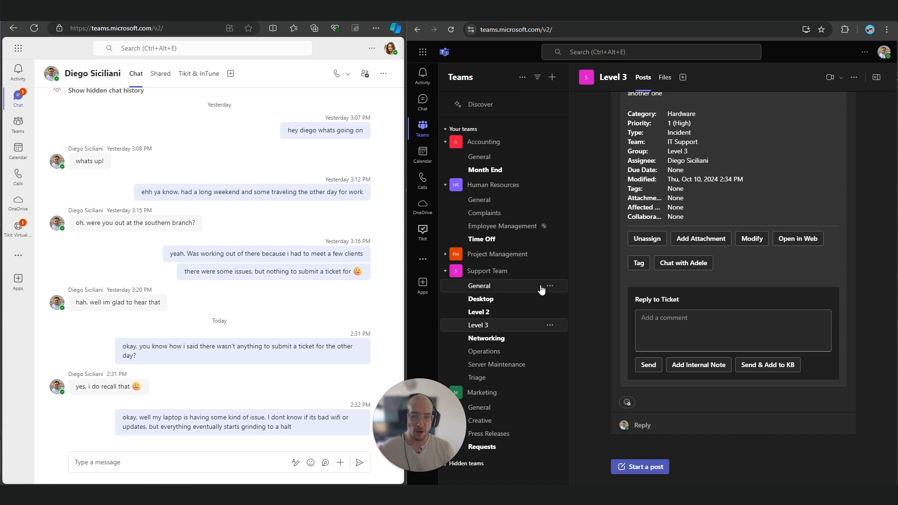
pyautogui.moveTo(597, 266)
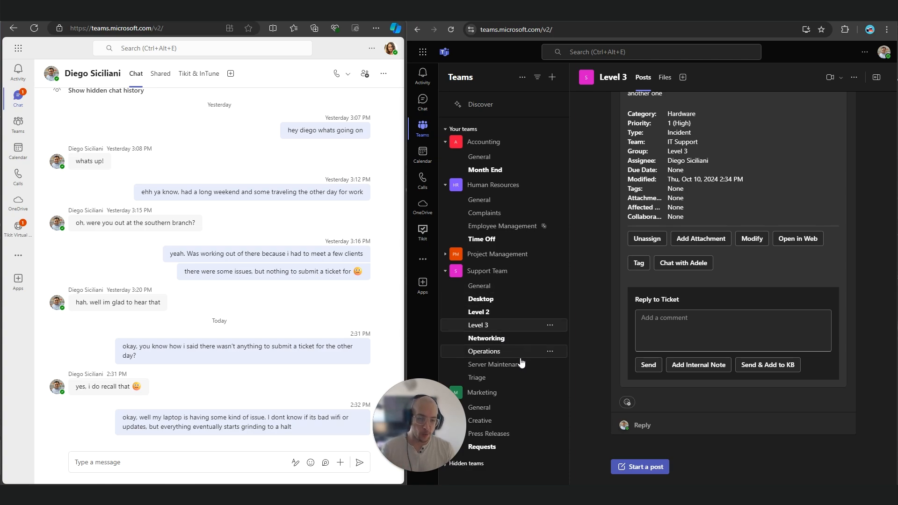
pyautogui.moveTo(504, 313)
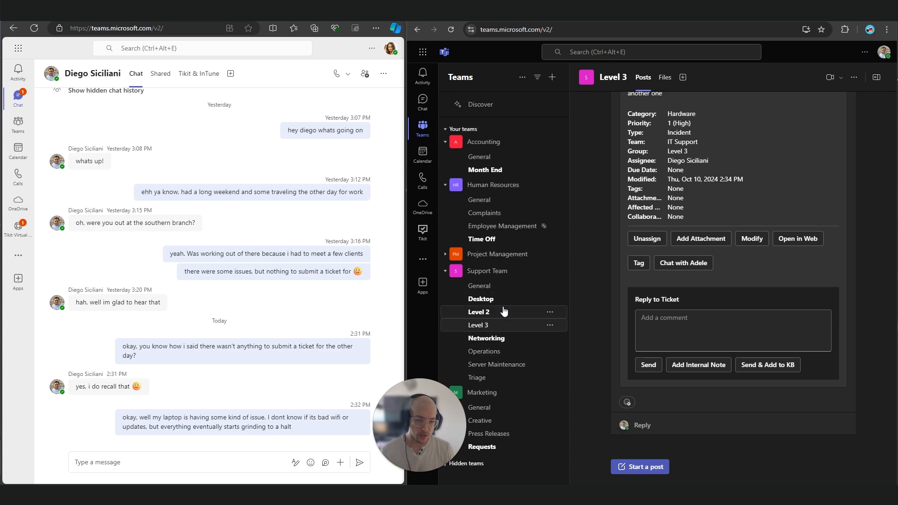
# Step: Start chatting with the Tikit Virtual Agent to see its service catalog
pyautogui.click(481, 300)
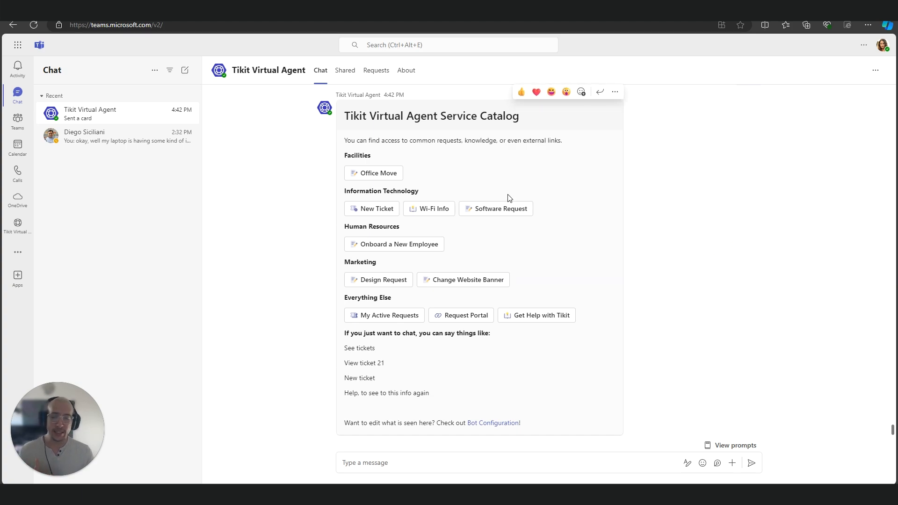
pyautogui.moveTo(752, 201)
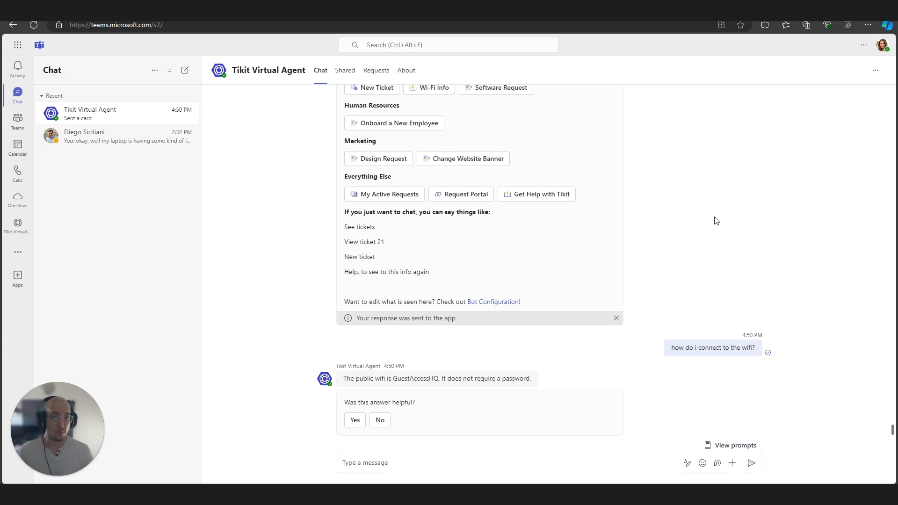
pyautogui.moveTo(406, 126)
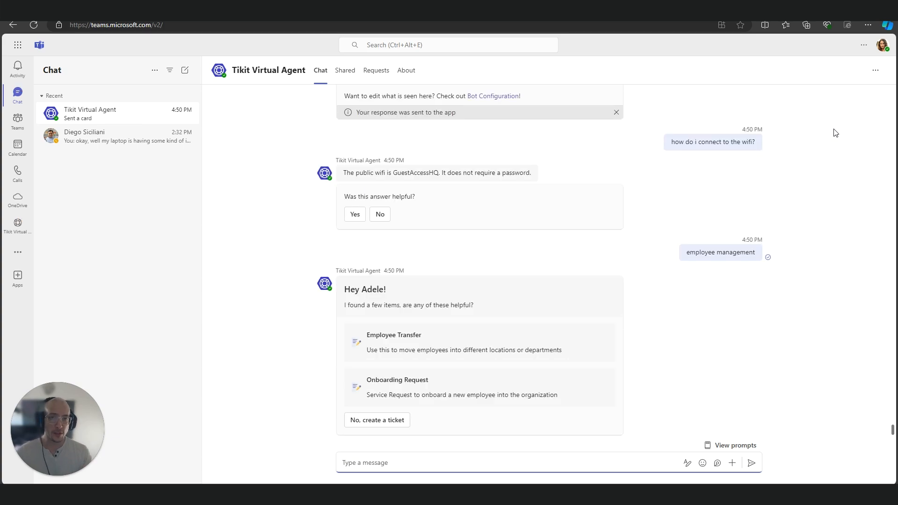
pyautogui.moveTo(422, 395)
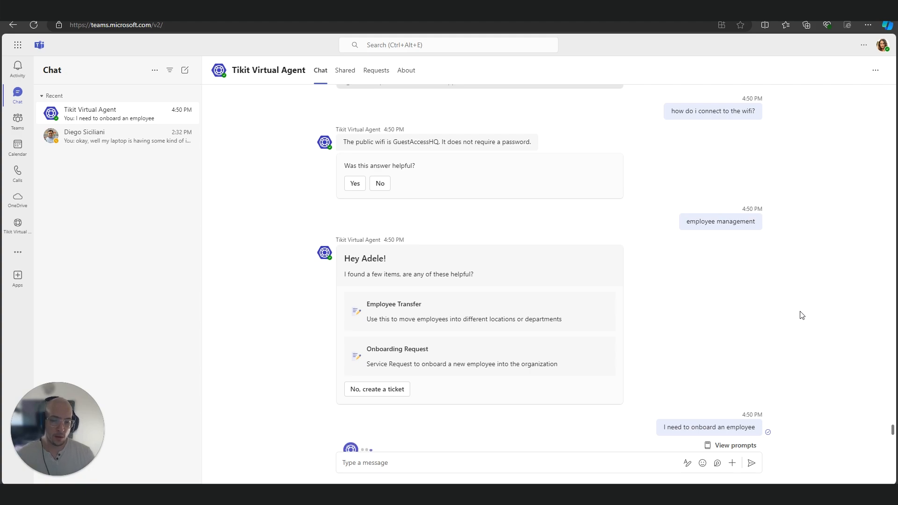
# Step: Fill the onboarding form with name Harvey Birdman and a Sr. title in the text fields
pyautogui.click(397, 349)
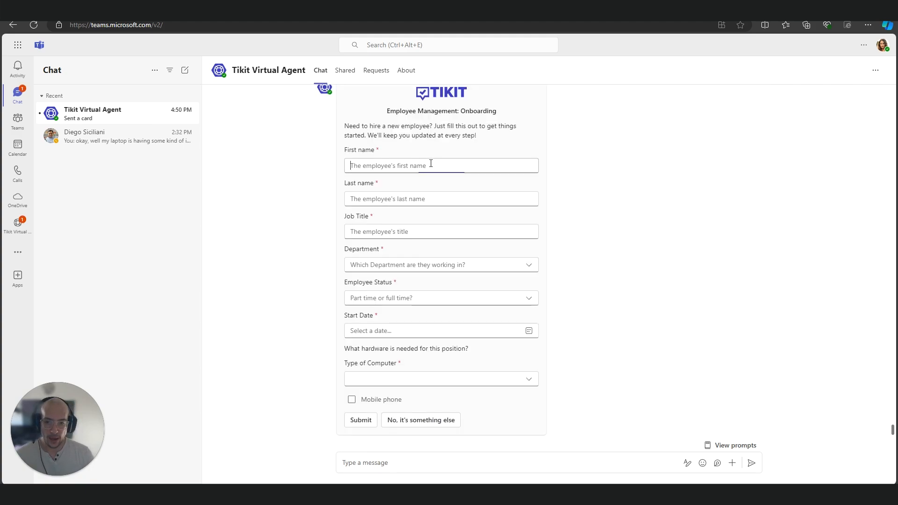
pyautogui.write('Harvey')
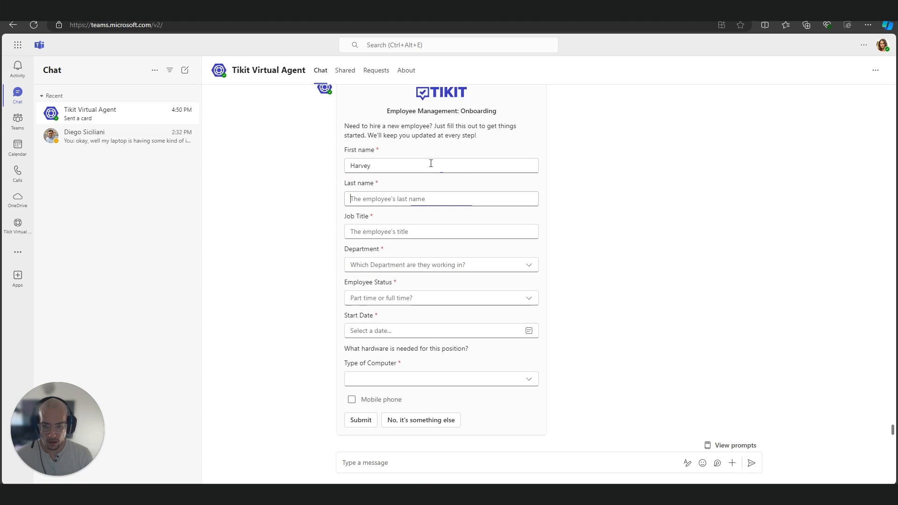
pyautogui.write('Birdman')
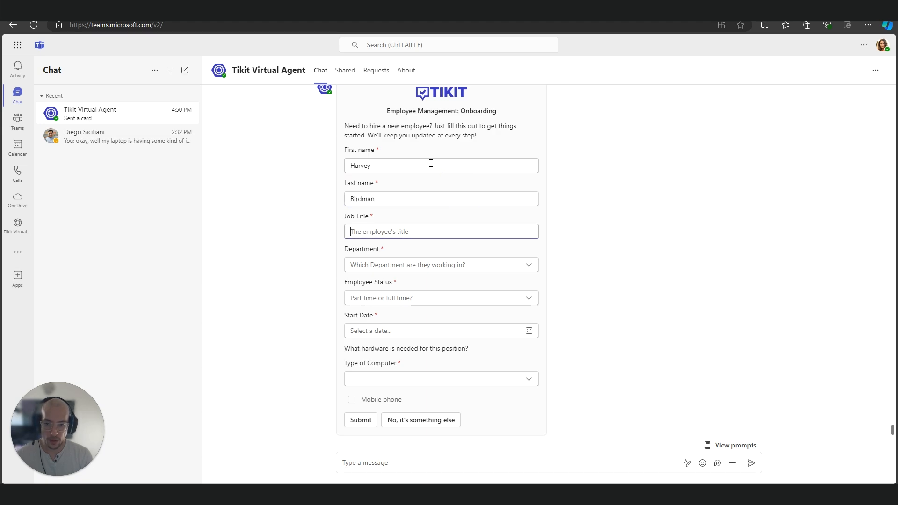
pyautogui.write('Sr. I')
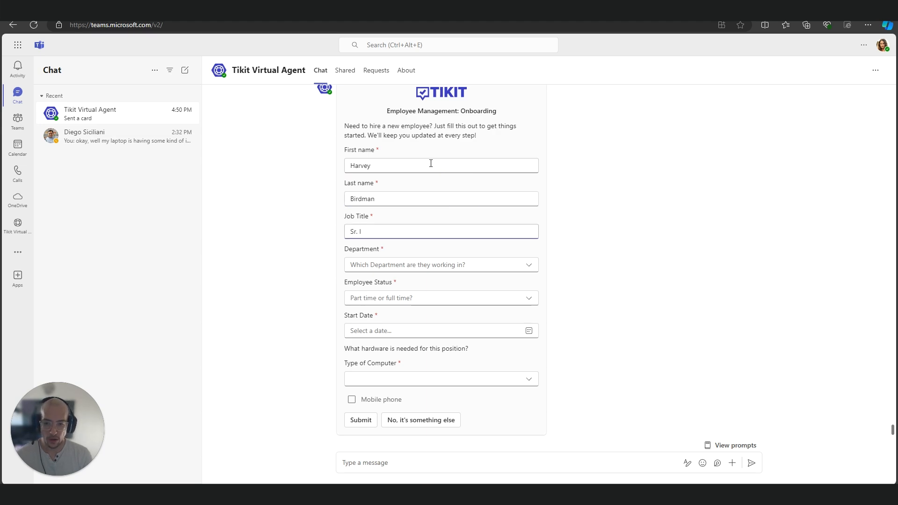
pyautogui.write('aw')
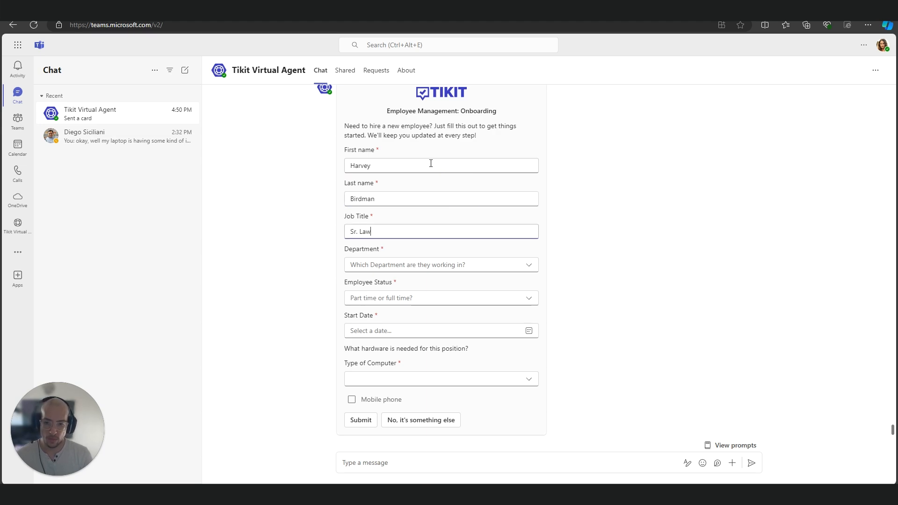
# Step: Set department Legal, status Full Time, computer Laptop, and submit the onboarding request
pyautogui.click(442, 265)
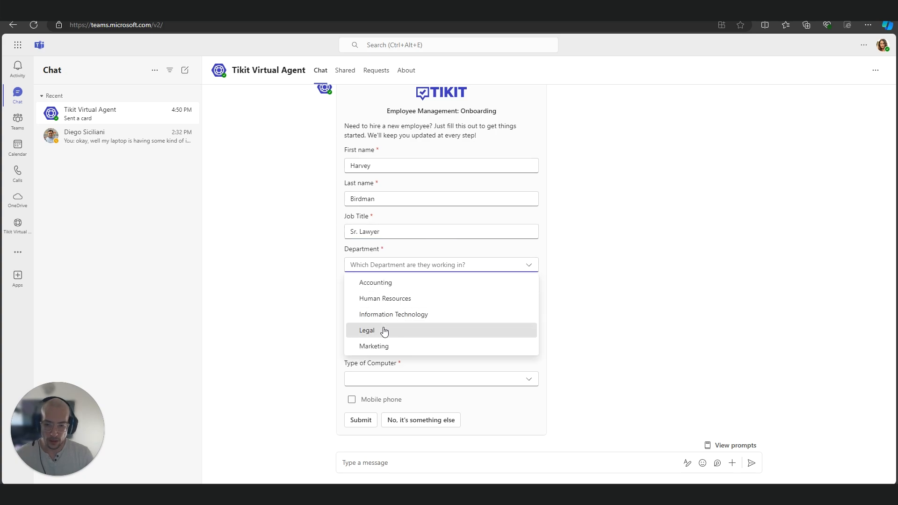
pyautogui.click(367, 331)
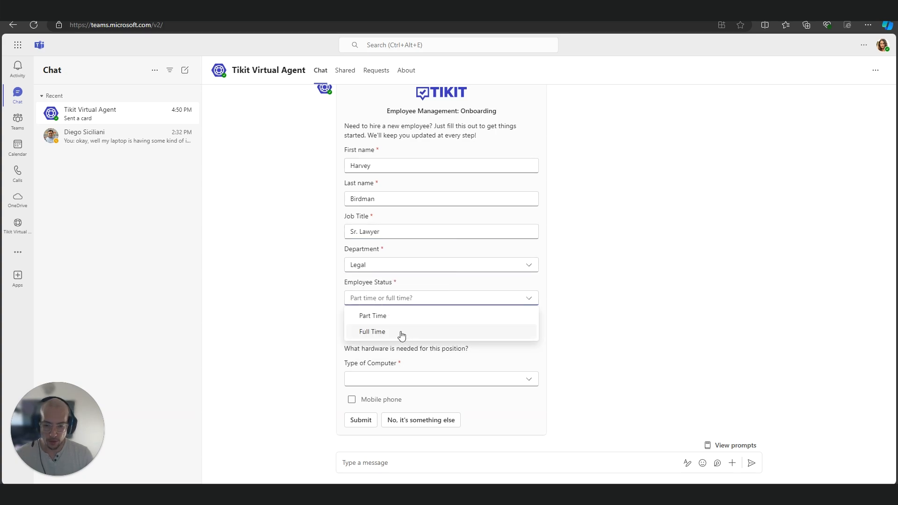
pyautogui.click(373, 331)
pyautogui.write('October 15, 2024')
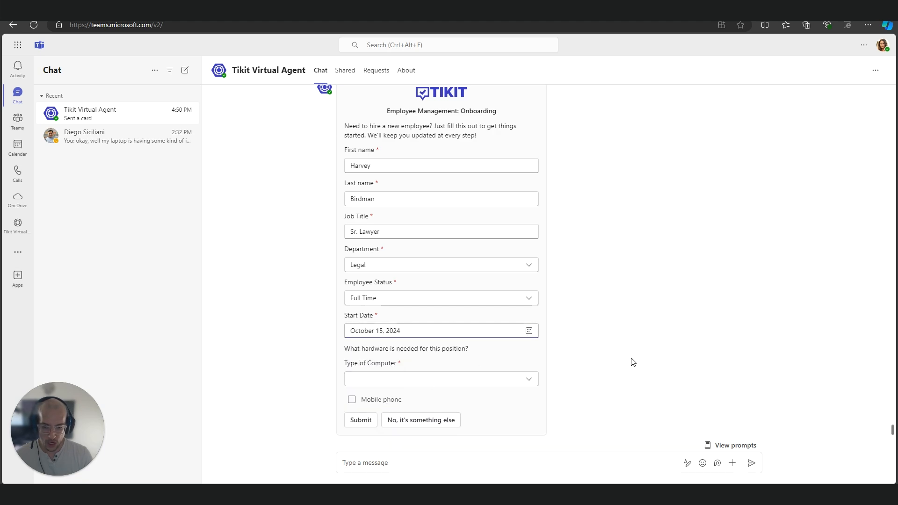
pyautogui.click(442, 379)
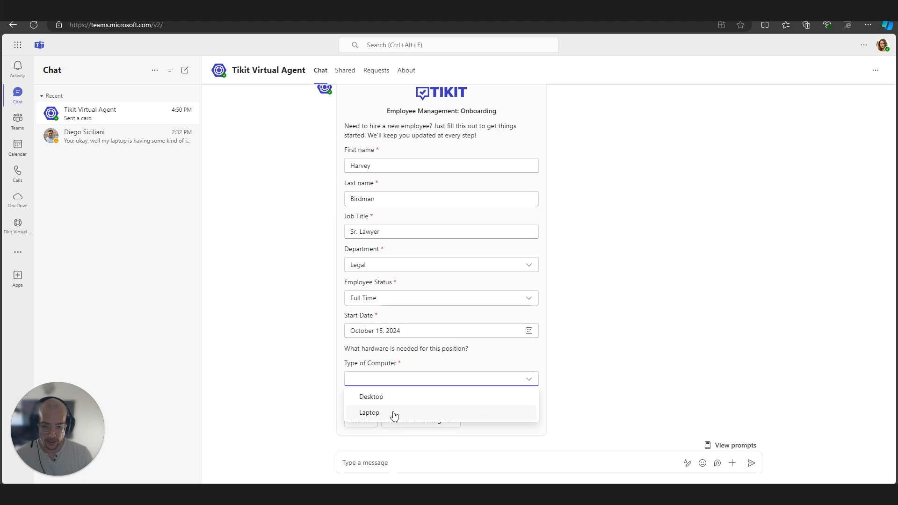
pyautogui.click(368, 412)
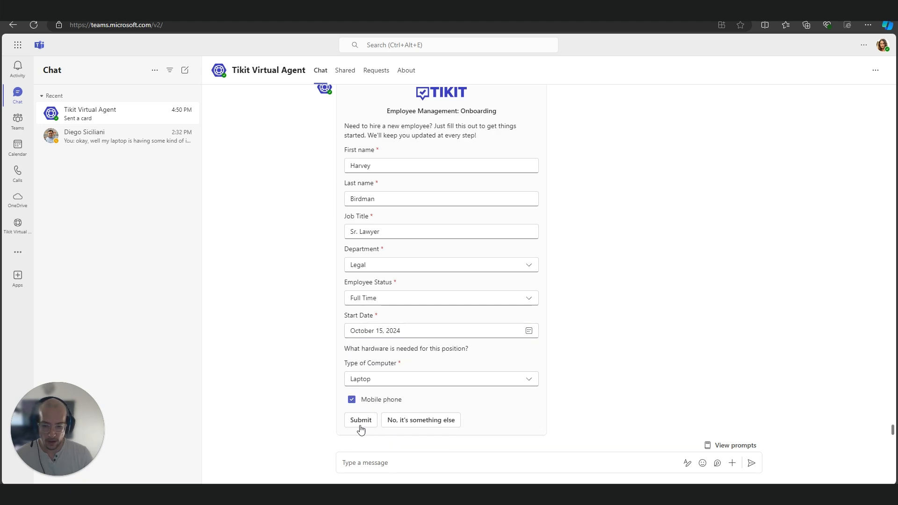
pyautogui.click(360, 420)
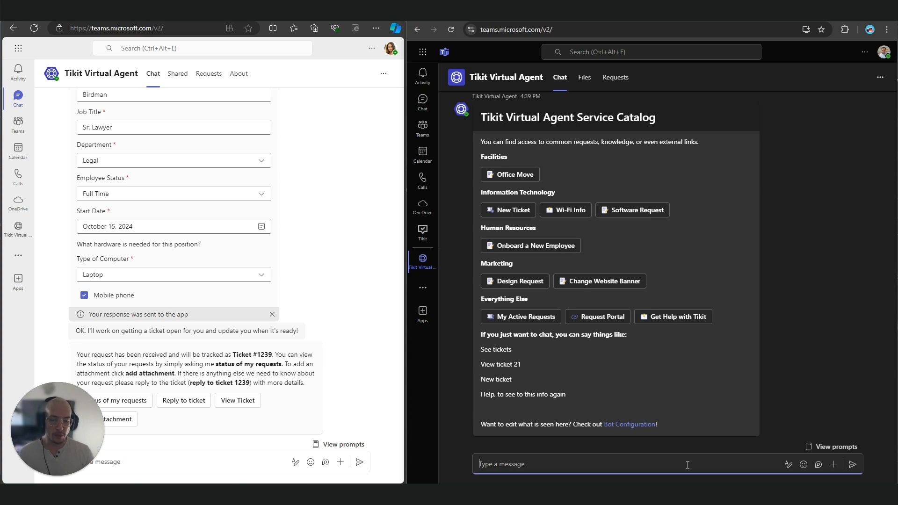
pyautogui.moveTo(825, 369)
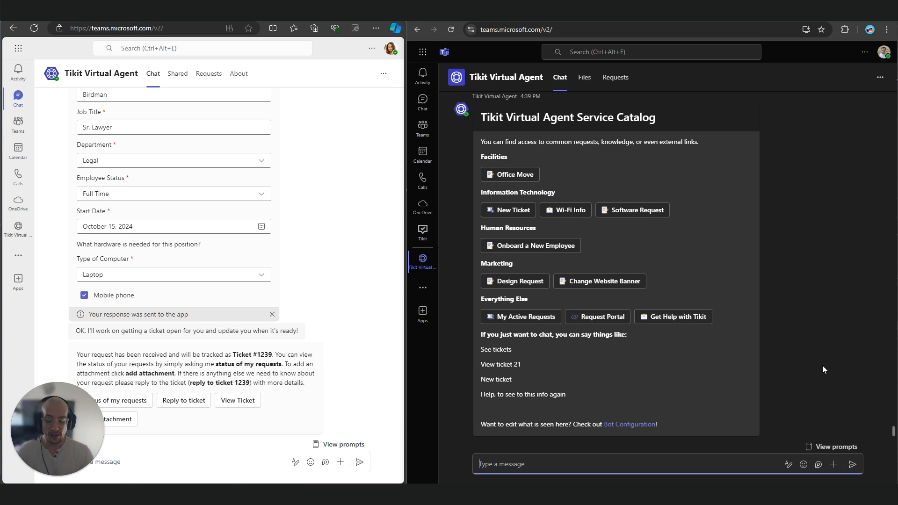
# Step: Ask the Tikit Virtual Agent about 'employee management' to get its suggested requests
pyautogui.write('employee managemen')
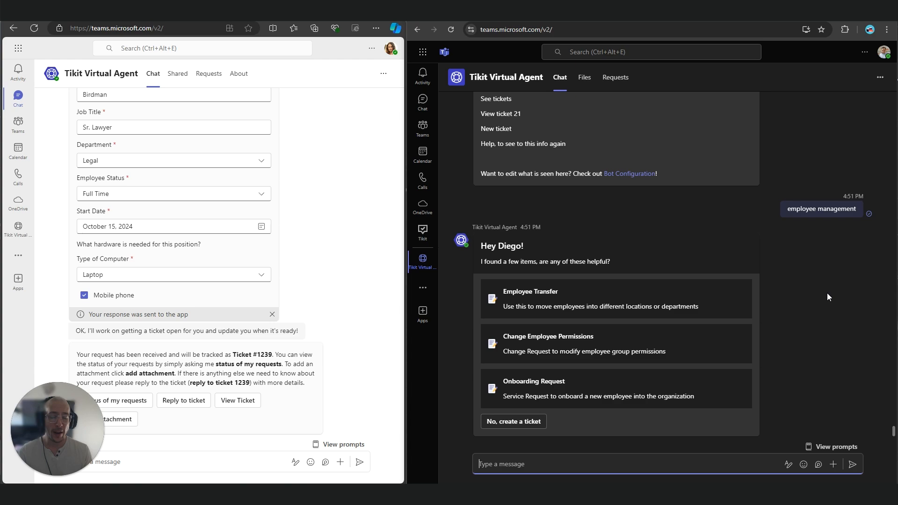
pyautogui.moveTo(556, 344)
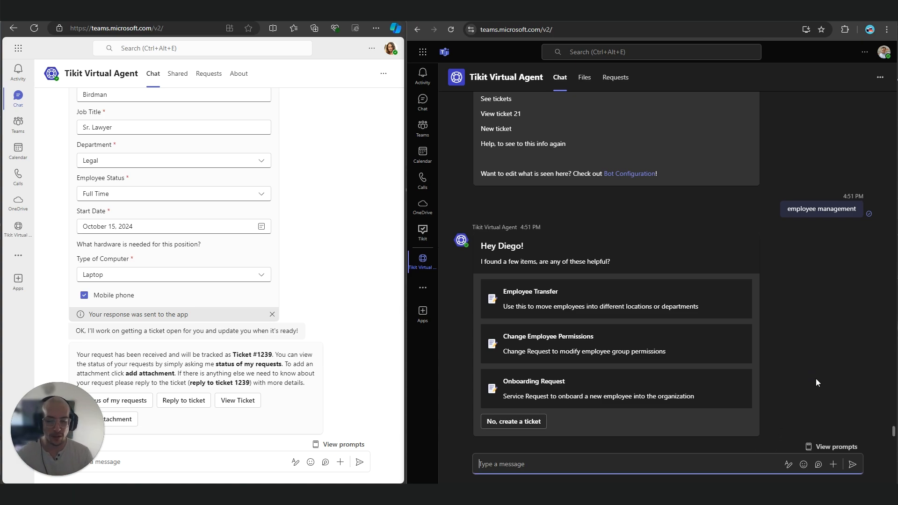
pyautogui.write('when are the company')
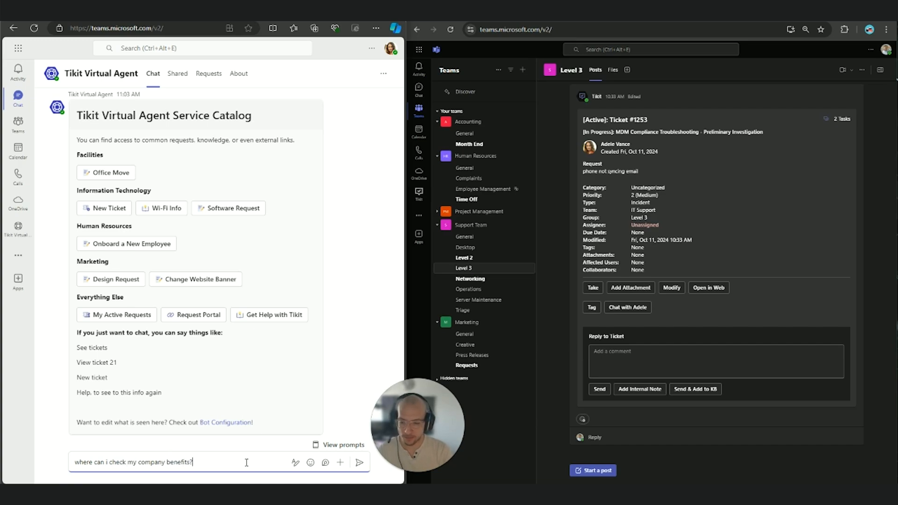
# Step: Send the benefits question and route it to Human Resources, creating ticket #1257
pyautogui.click(359, 462)
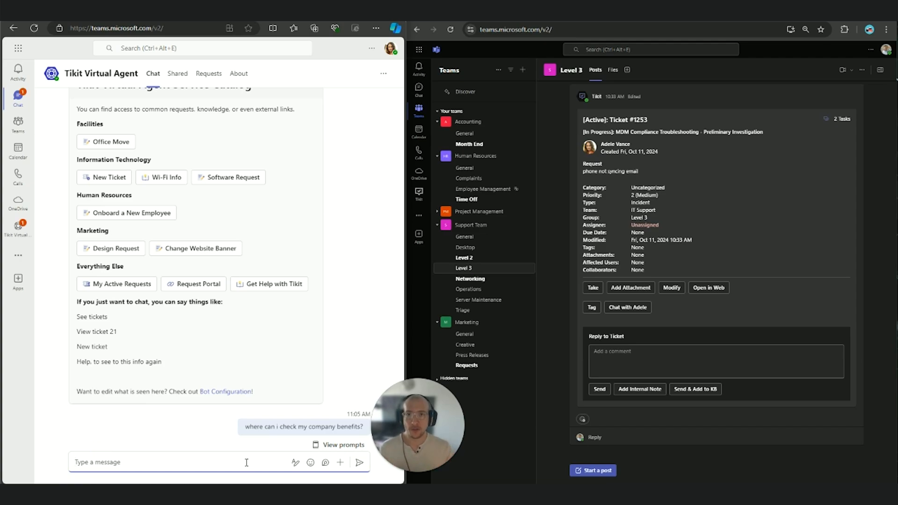
pyautogui.click(359, 463)
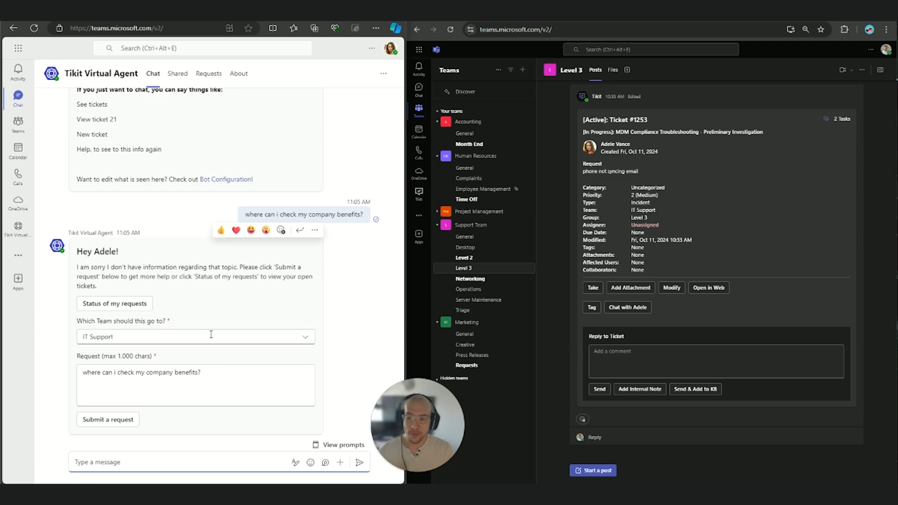
pyautogui.click(196, 337)
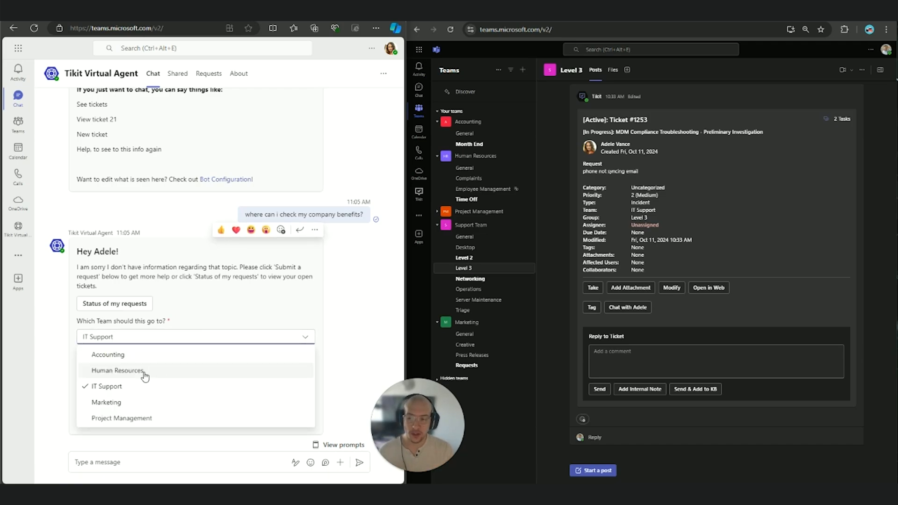
pyautogui.click(116, 371)
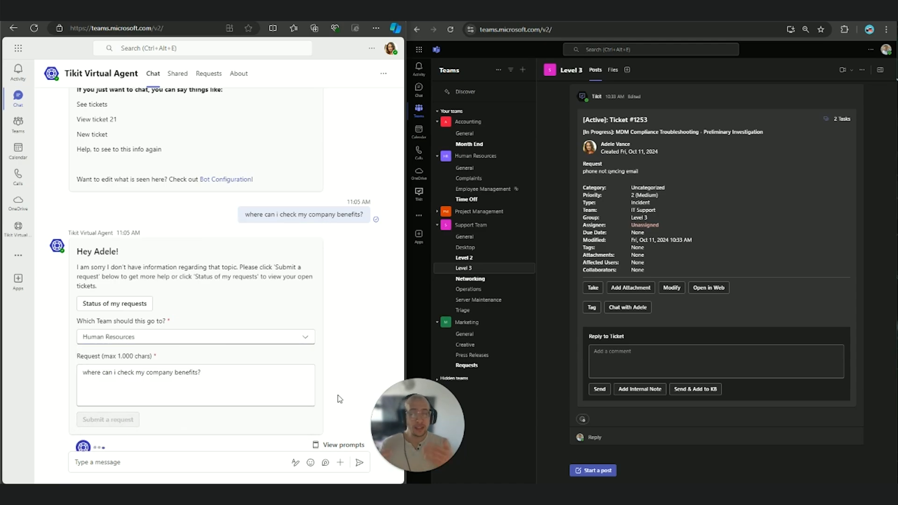
pyautogui.click(109, 419)
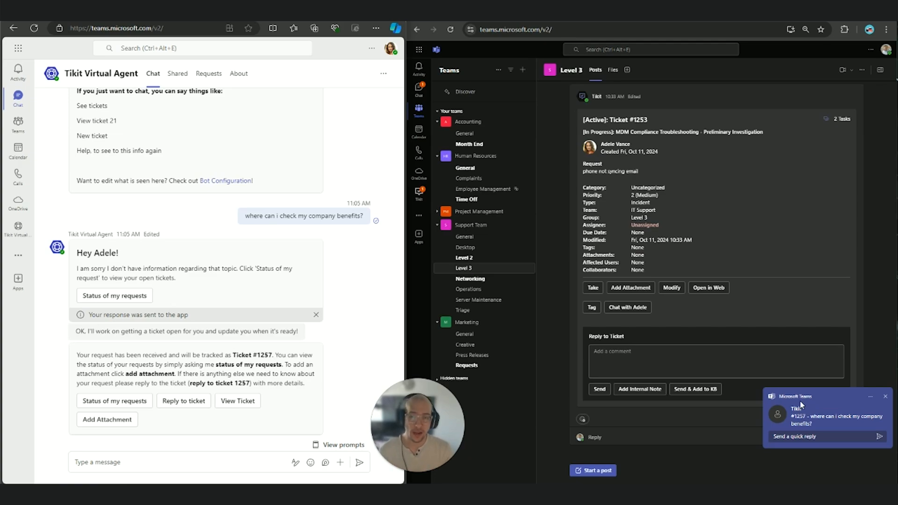
pyautogui.click(465, 167)
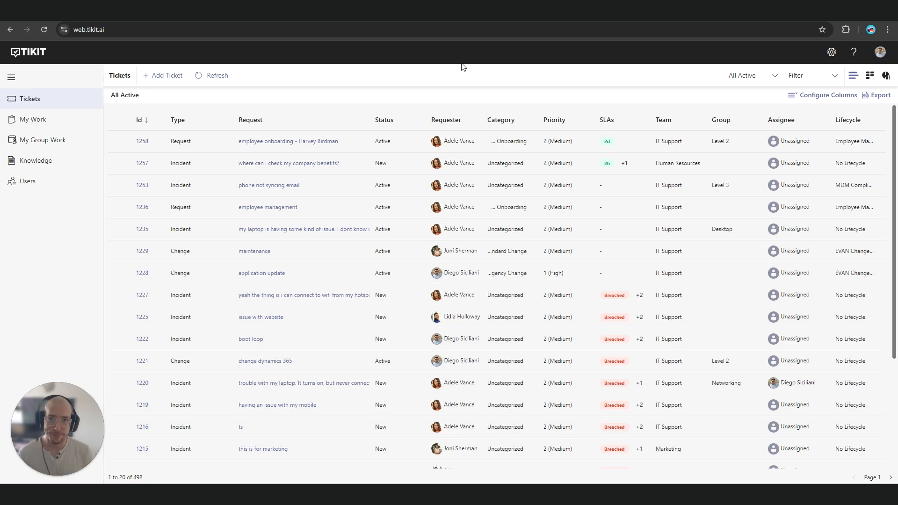
# Step: Go from My Work to the My Group Work list of group tickets, tasks and approvals
pyautogui.click(33, 120)
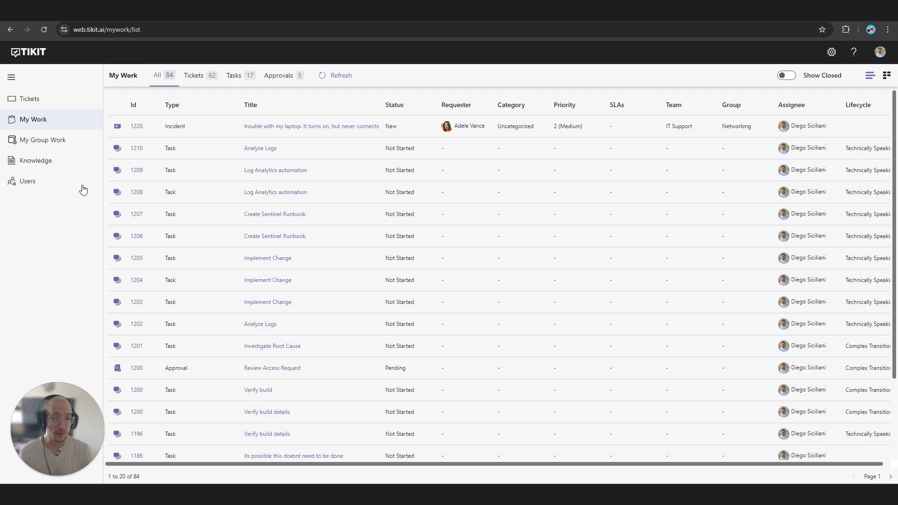
pyautogui.click(43, 140)
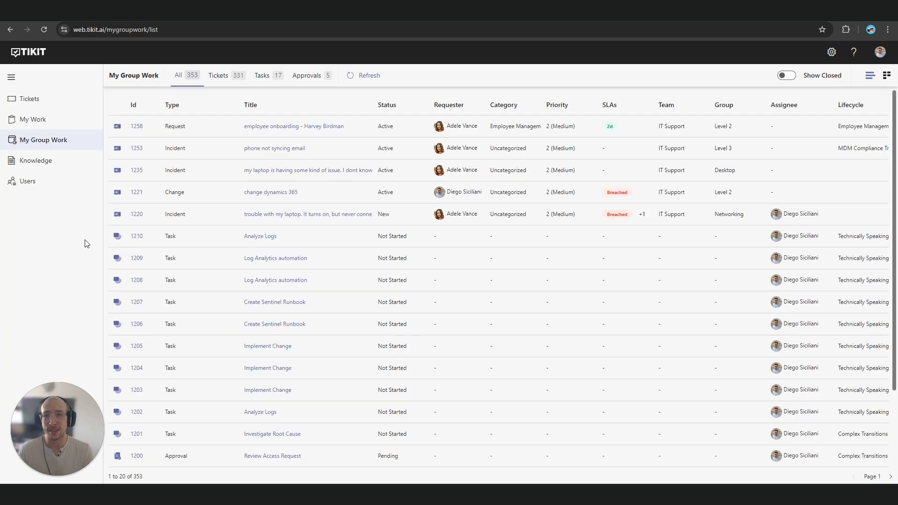
pyautogui.moveTo(149, 242)
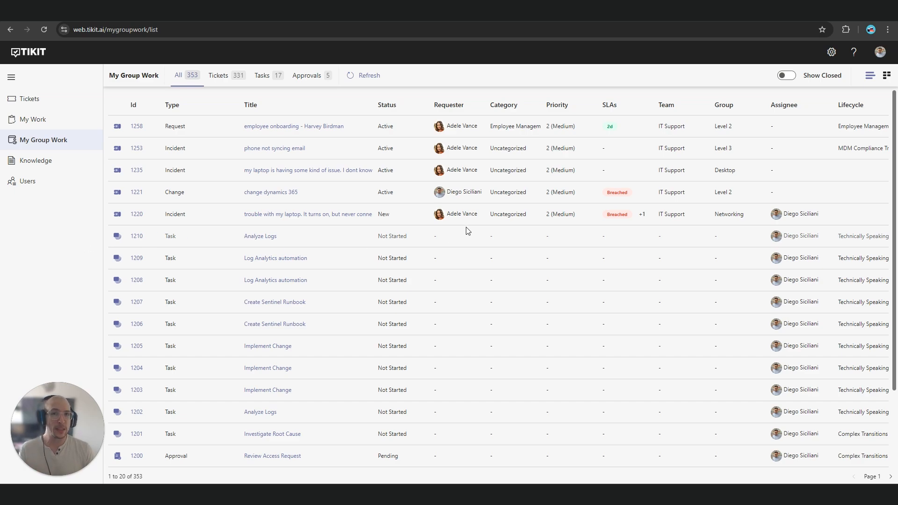
pyautogui.moveTo(461, 247)
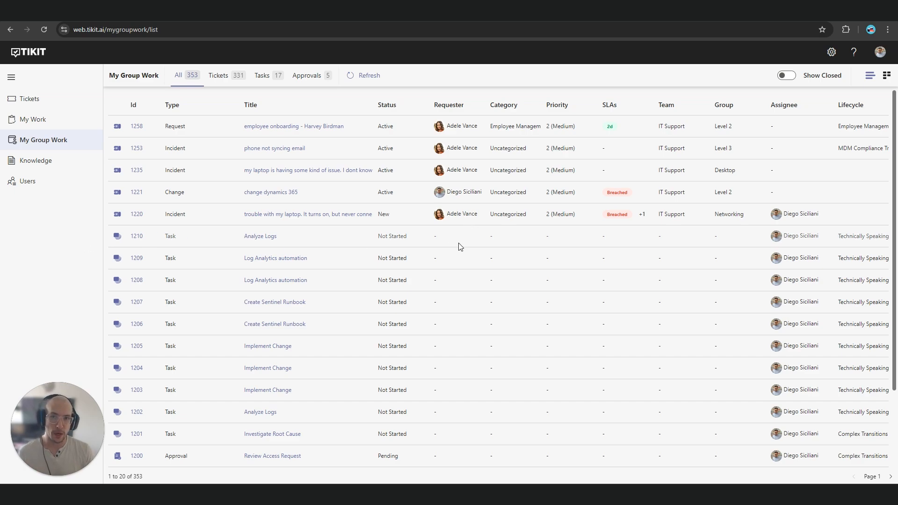
pyautogui.moveTo(451, 236)
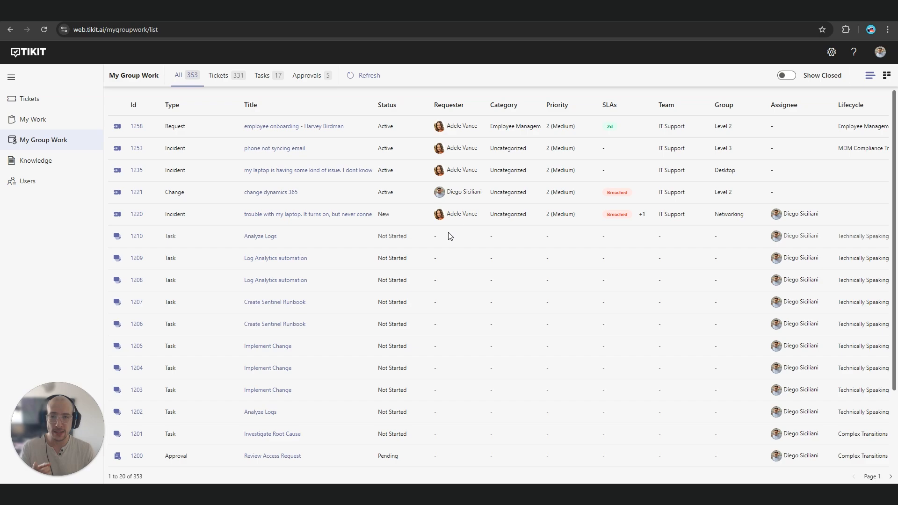
# Step: Open Harvey Birdman's employee onboarding ticket #1258 from My Group Work
pyautogui.click(294, 127)
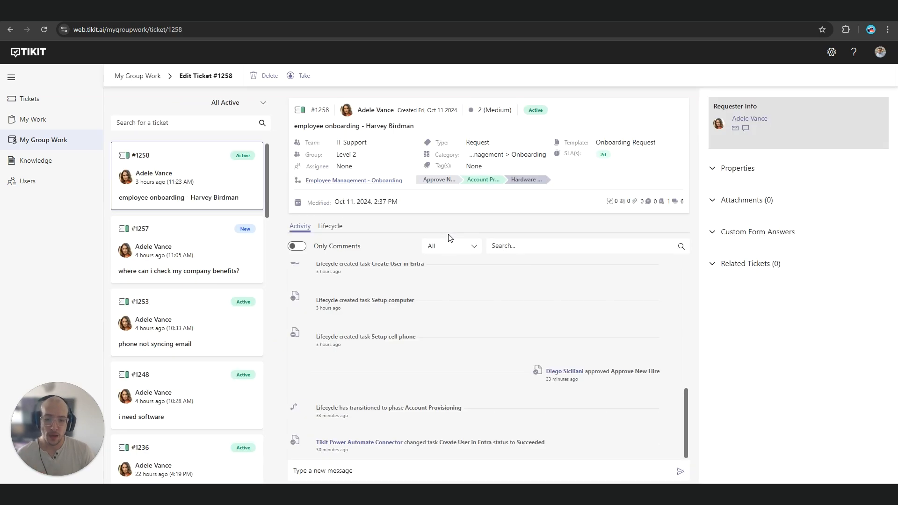
pyautogui.moveTo(464, 287)
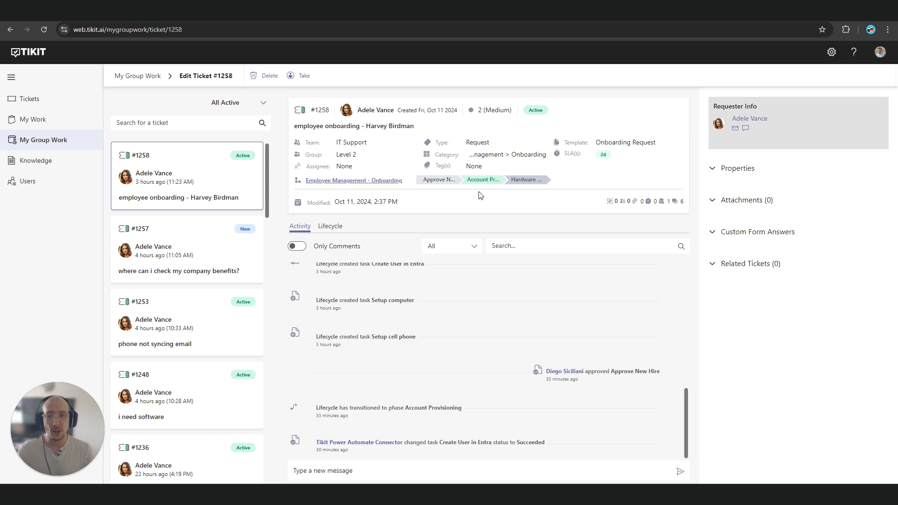
pyautogui.moveTo(347, 221)
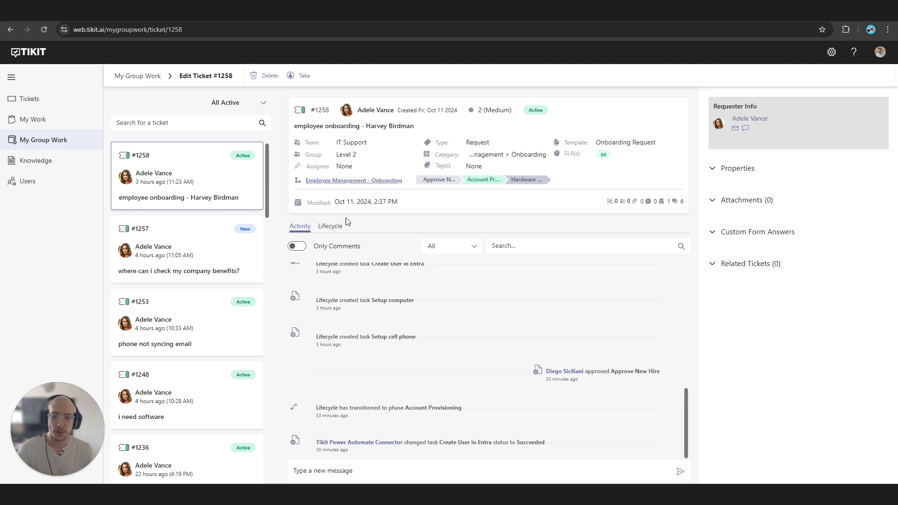
# Step: View ticket #1258's lifecycle: Approve New Hire phase, provisioning tasks and Create User in Entra automation
pyautogui.click(330, 226)
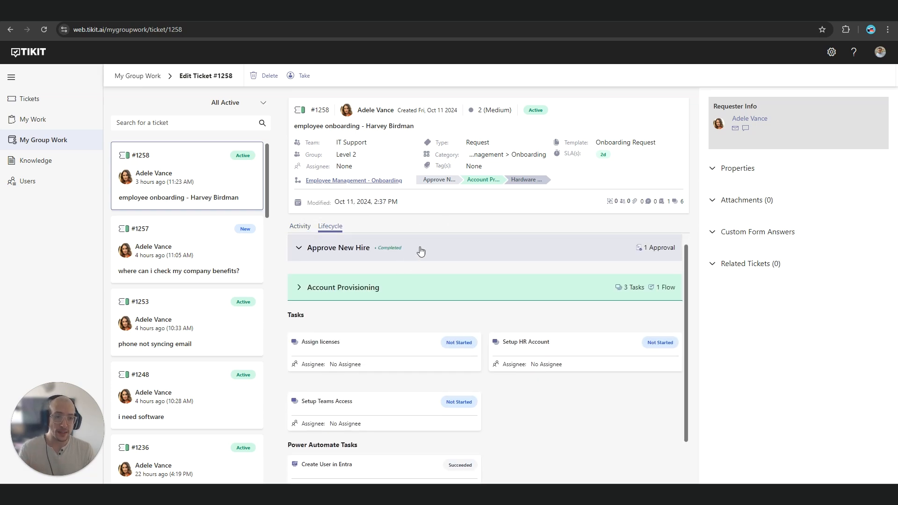
pyautogui.click(338, 247)
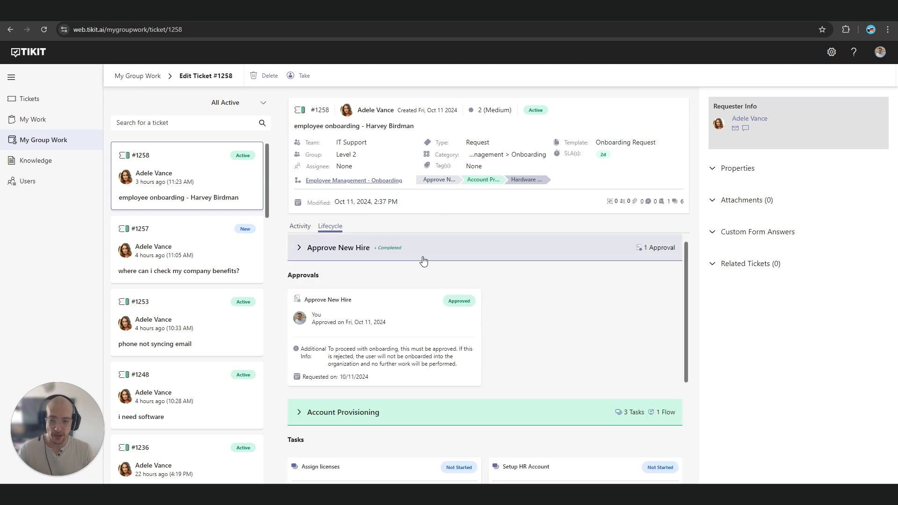
pyautogui.moveTo(436, 308)
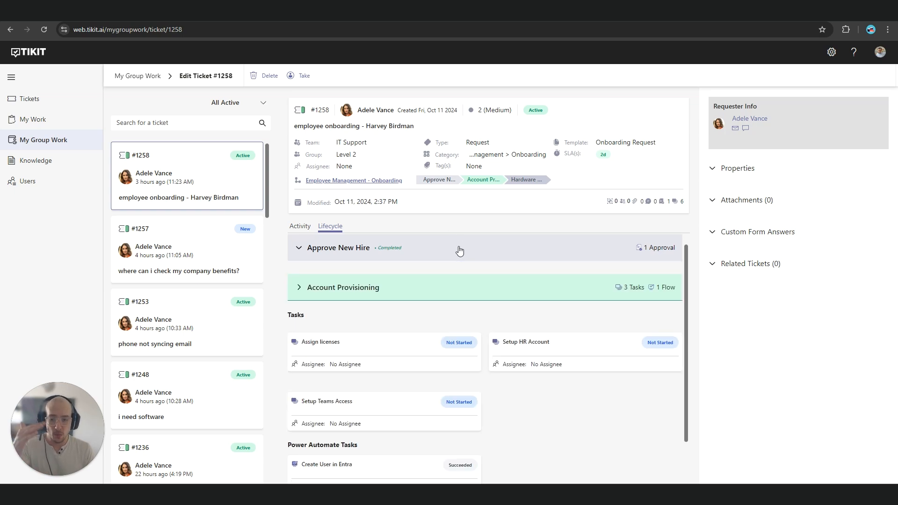
pyautogui.moveTo(455, 269)
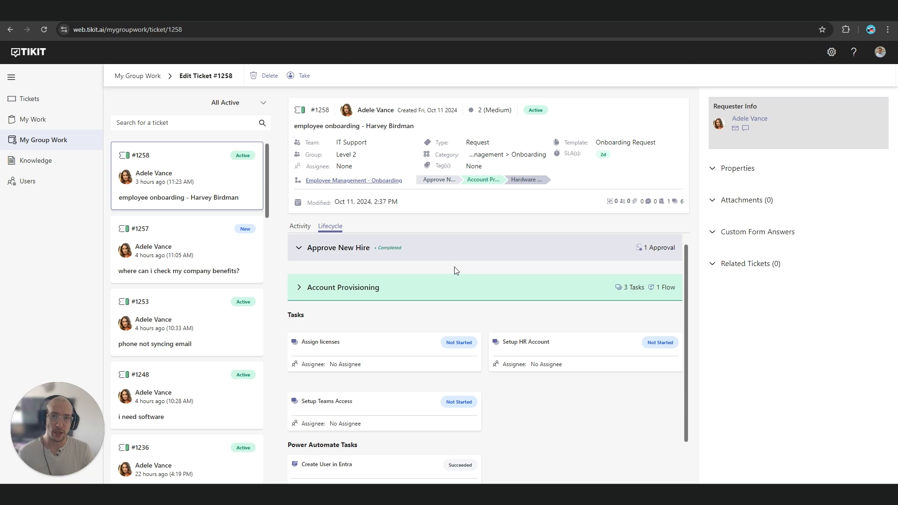
pyautogui.moveTo(556, 431)
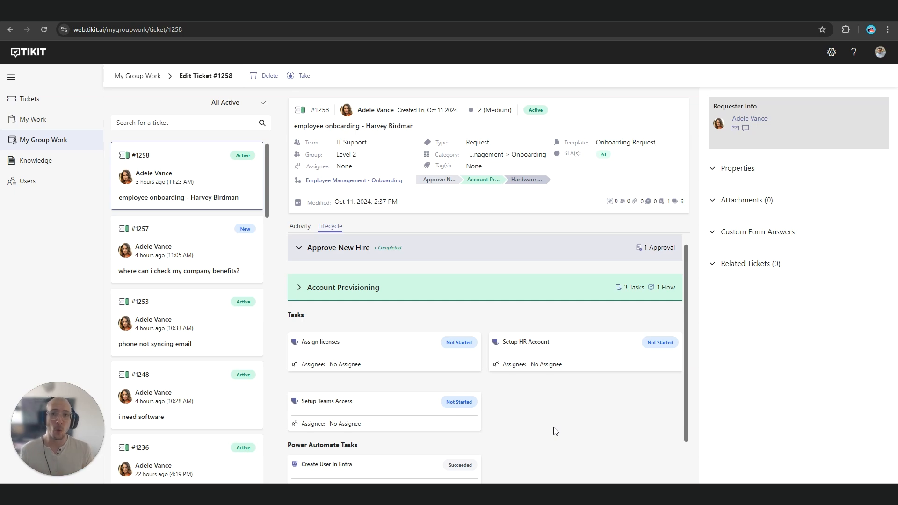
pyautogui.scroll(-3)
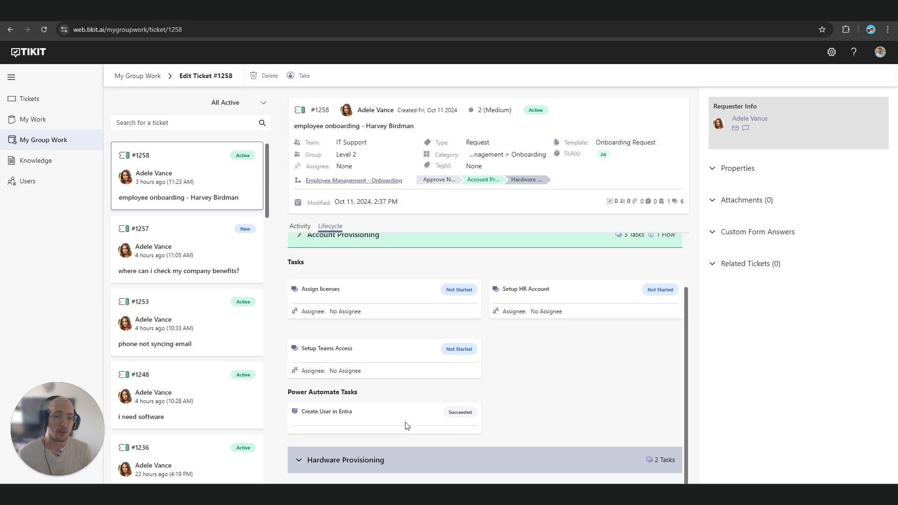
pyautogui.moveTo(528, 404)
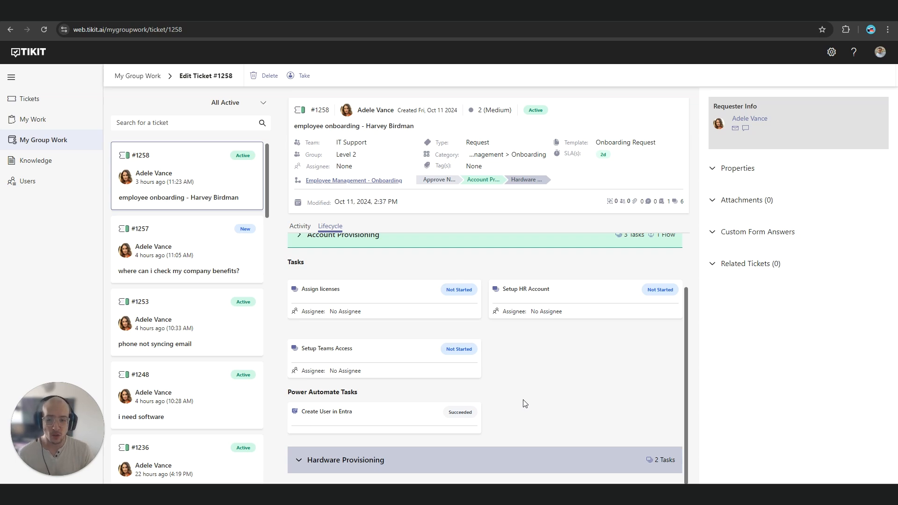
pyautogui.moveTo(501, 385)
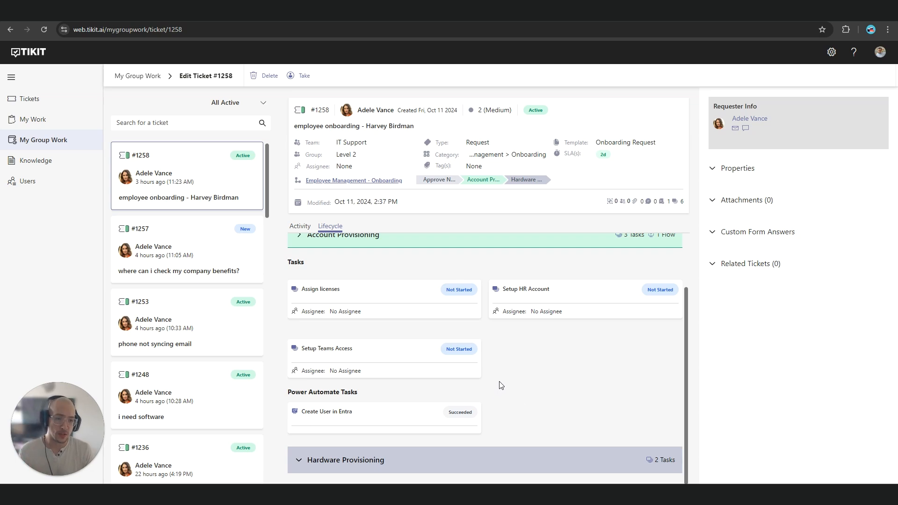
pyautogui.moveTo(504, 376)
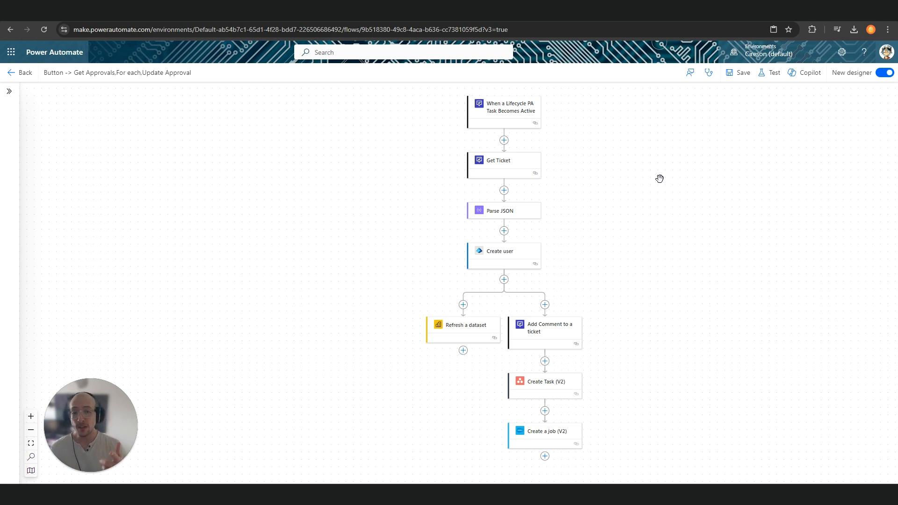
pyautogui.moveTo(582, 140)
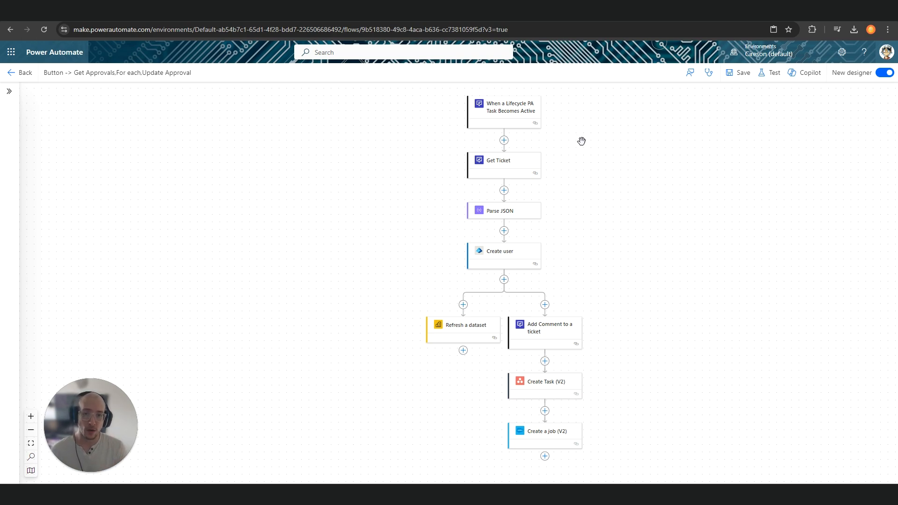
pyautogui.moveTo(584, 110)
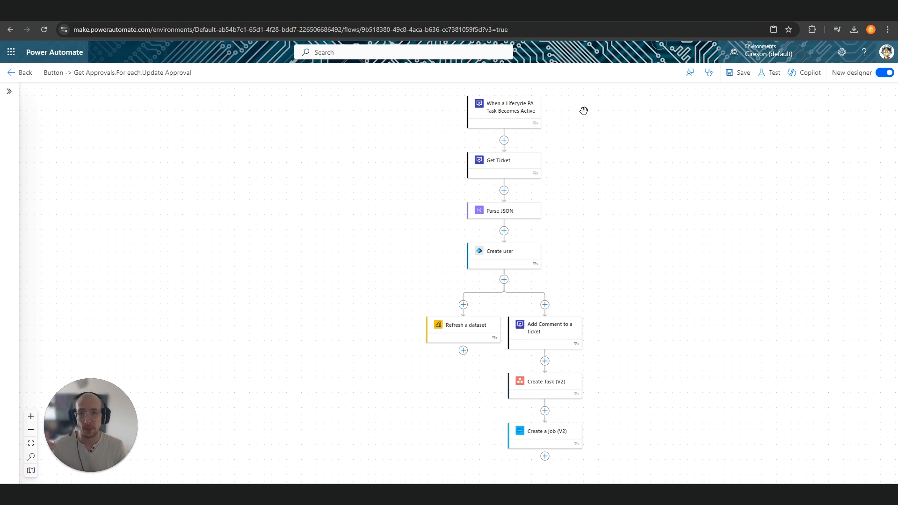
pyautogui.moveTo(549, 117)
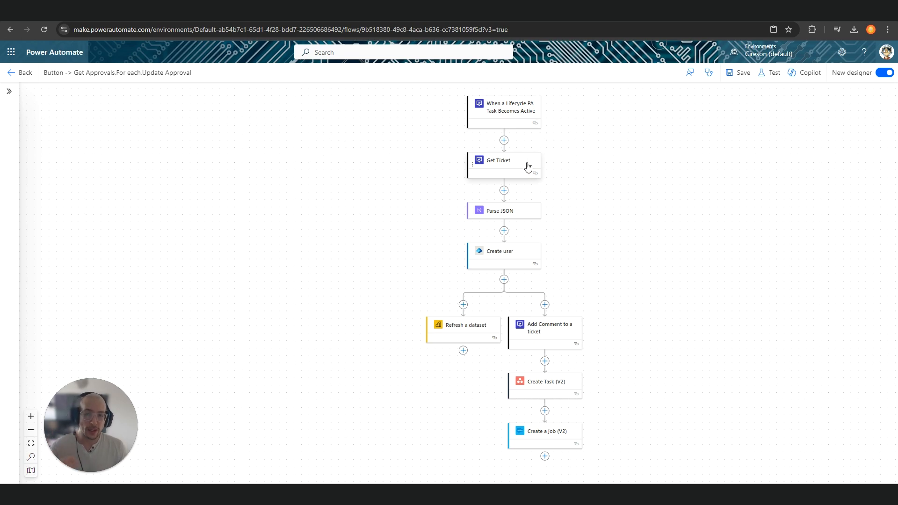
pyautogui.moveTo(539, 215)
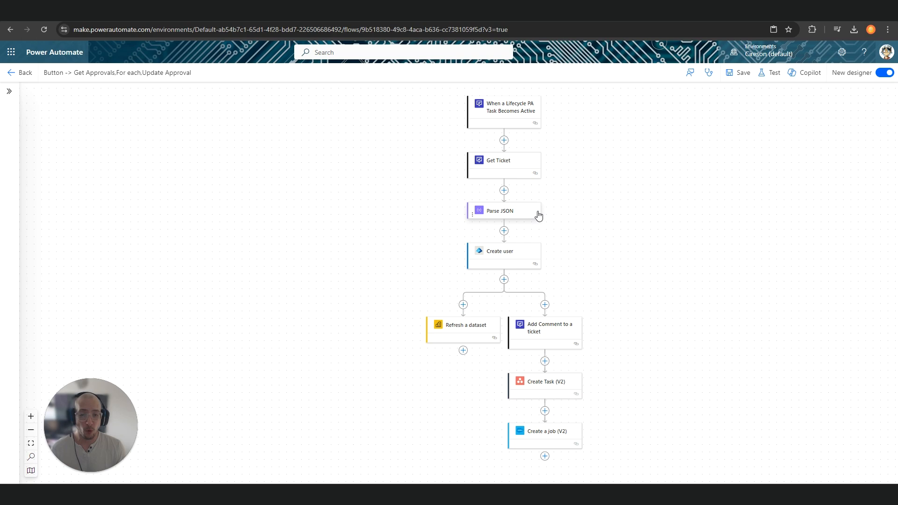
# Step: Show the Create user action's parameters: names from the parsed ticket body, random password
pyautogui.click(500, 251)
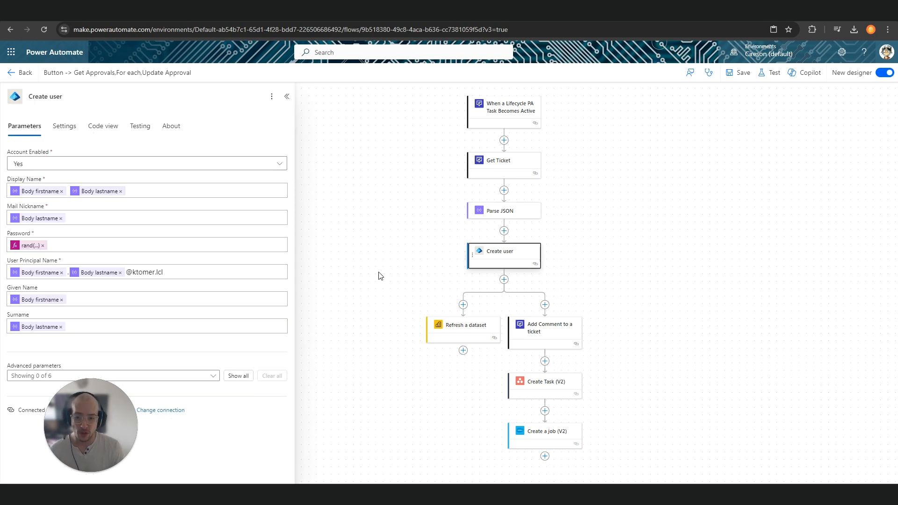
pyautogui.moveTo(343, 258)
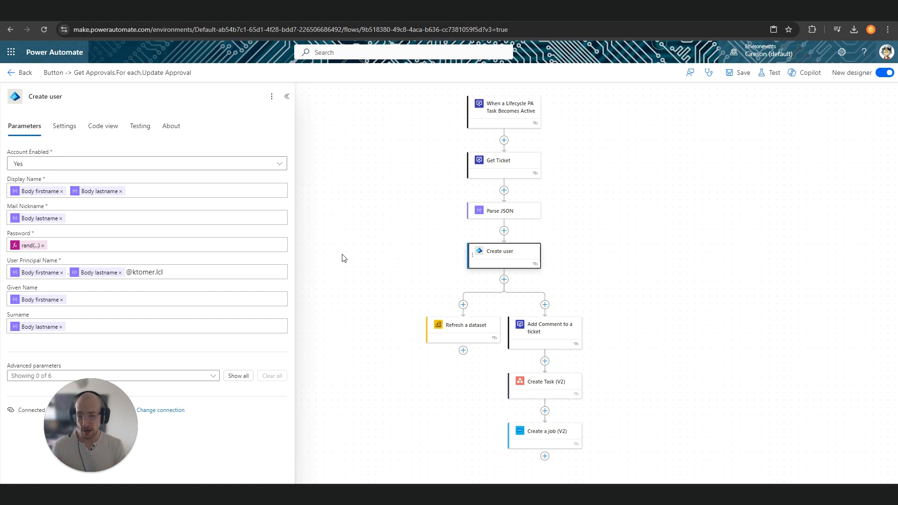
pyautogui.moveTo(543, 340)
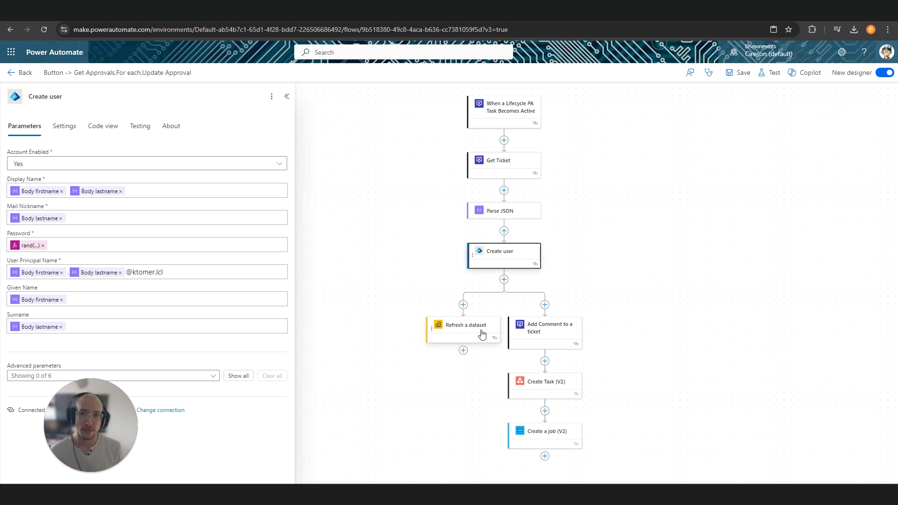
pyautogui.moveTo(28, 161)
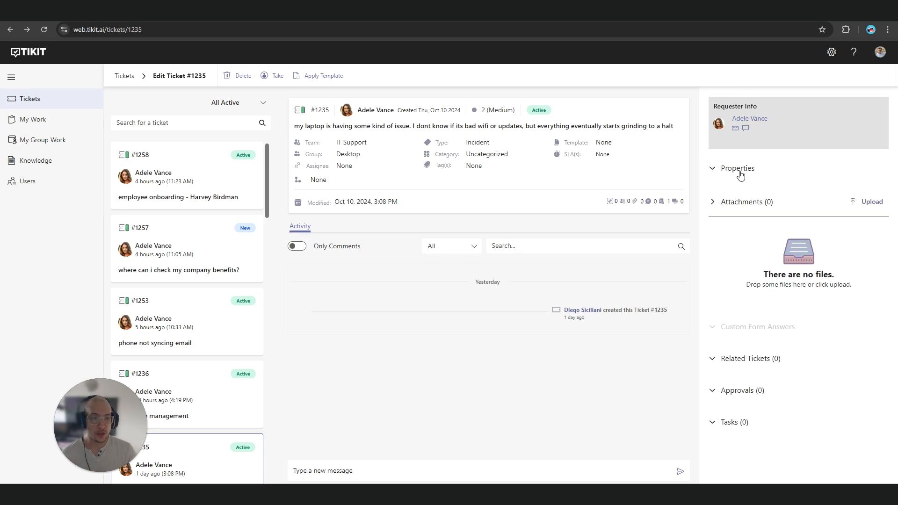
# Step: Expand ticket #1235's Properties and bring up requester Adele Vance's user profile
pyautogui.click(737, 168)
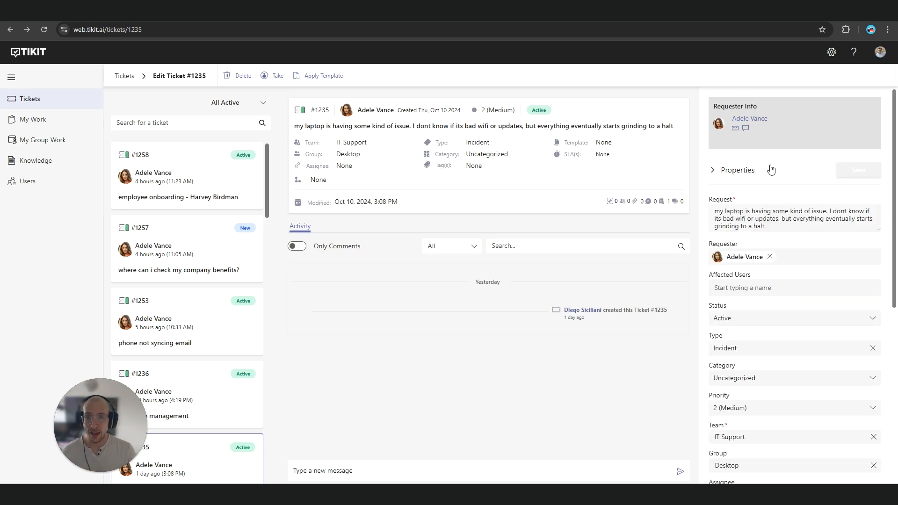
pyautogui.click(750, 119)
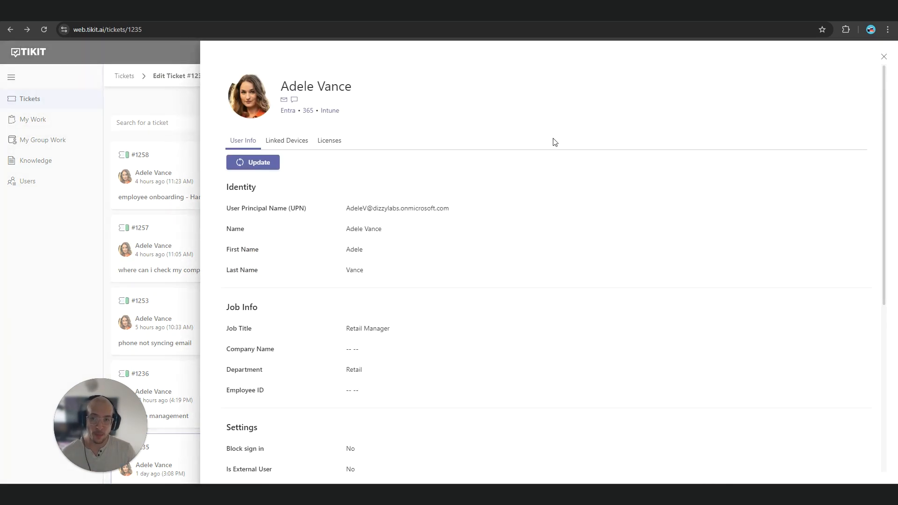
# Step: Show Adele Vance's Linked Devices: a noncompliant Windows VM with Retire and Wipe actions
pyautogui.click(287, 140)
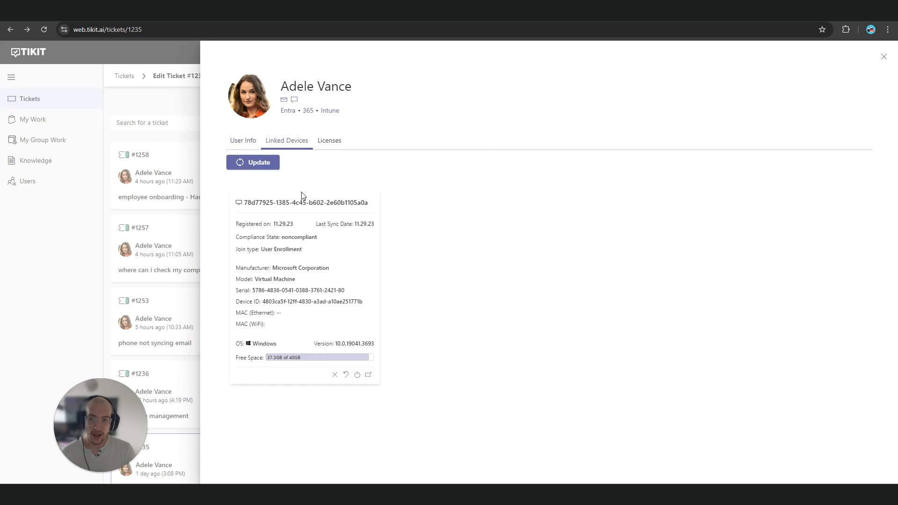
pyautogui.moveTo(307, 178)
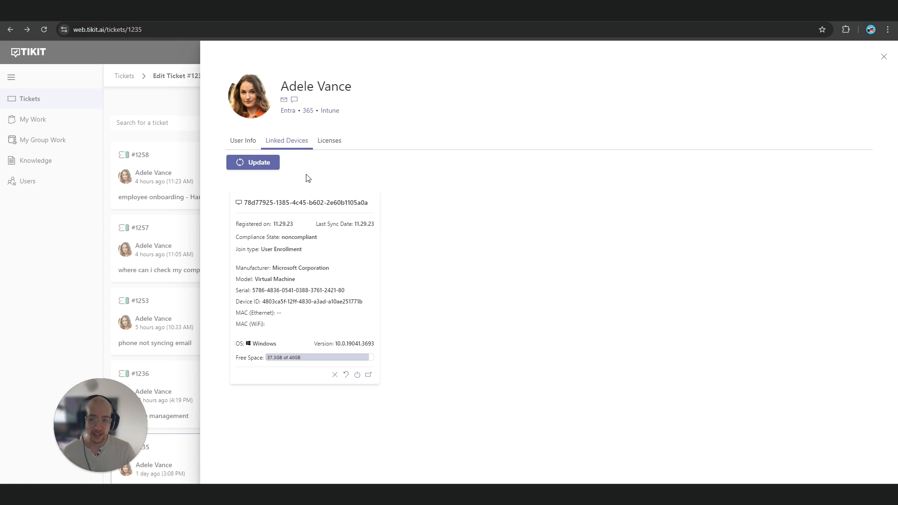
pyautogui.moveTo(335, 374)
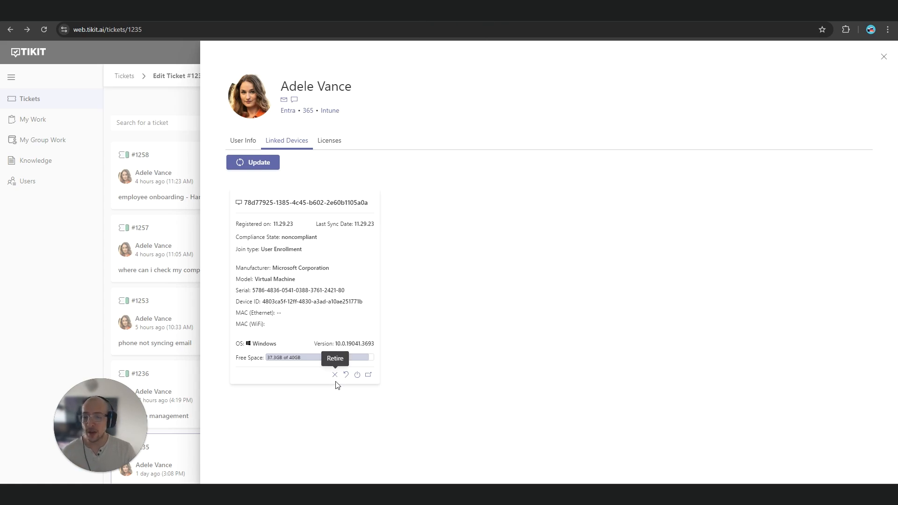
pyautogui.moveTo(347, 378)
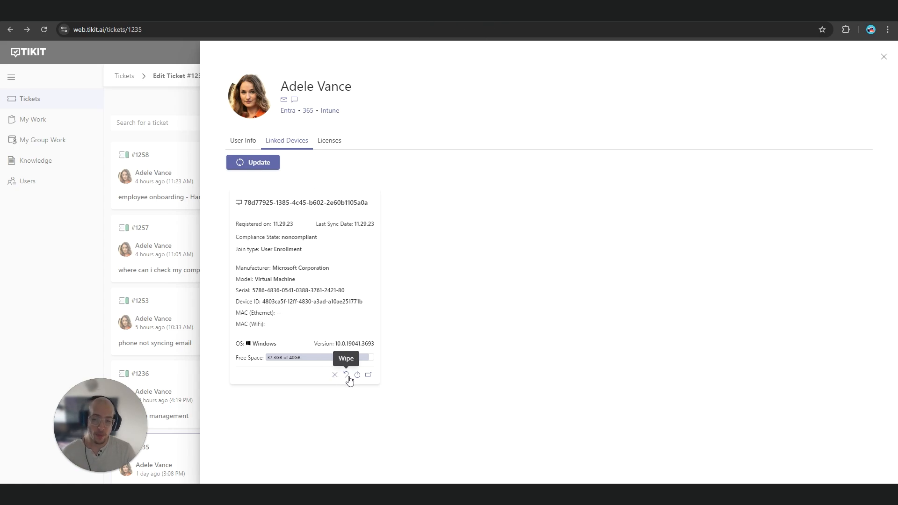
pyautogui.moveTo(376, 382)
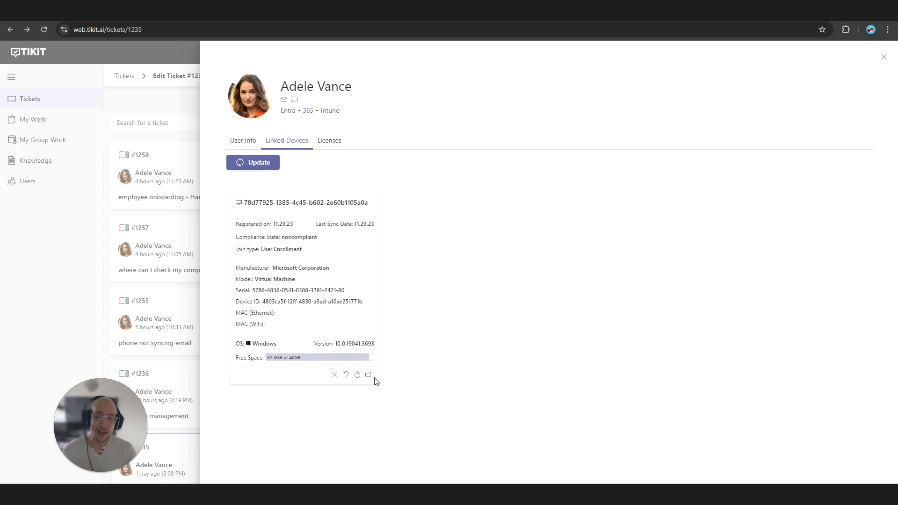
pyautogui.moveTo(534, 286)
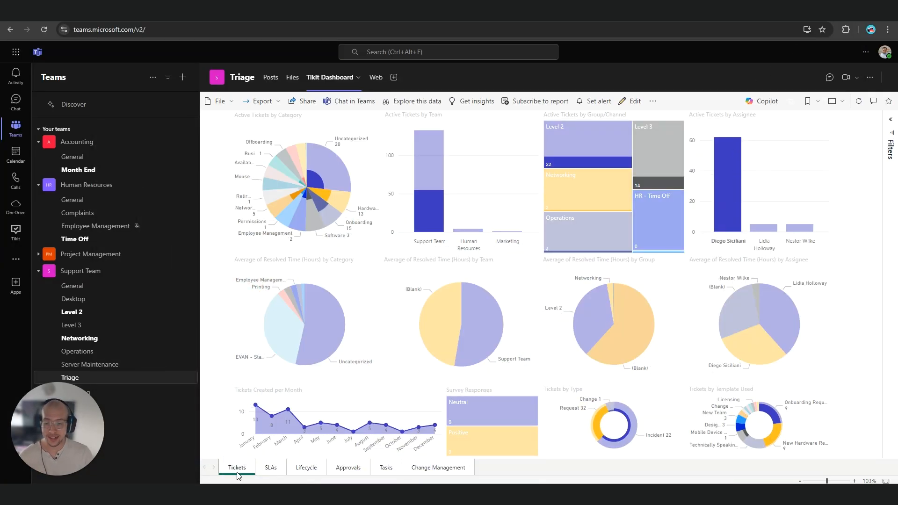
# Step: Switch the report to the Lifecycle page and filter it to Employee Management, leaving ticket #1258
pyautogui.click(306, 467)
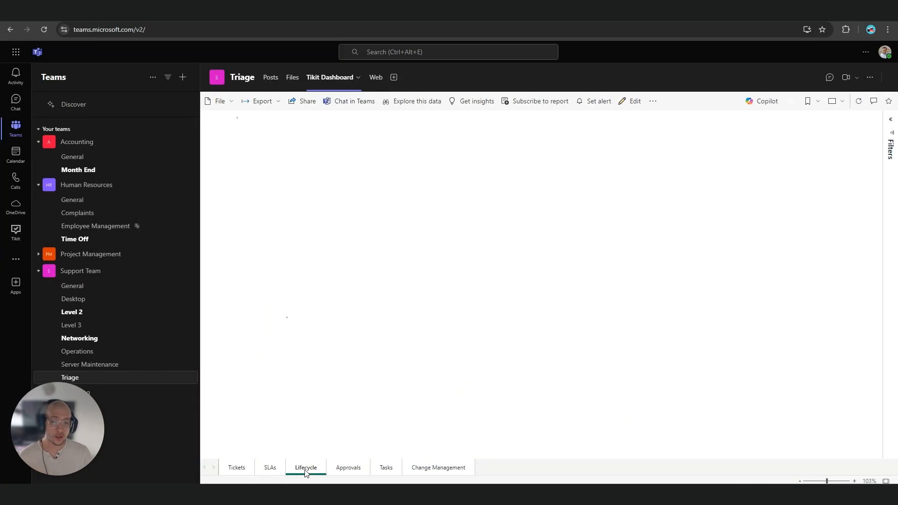
pyautogui.click(305, 468)
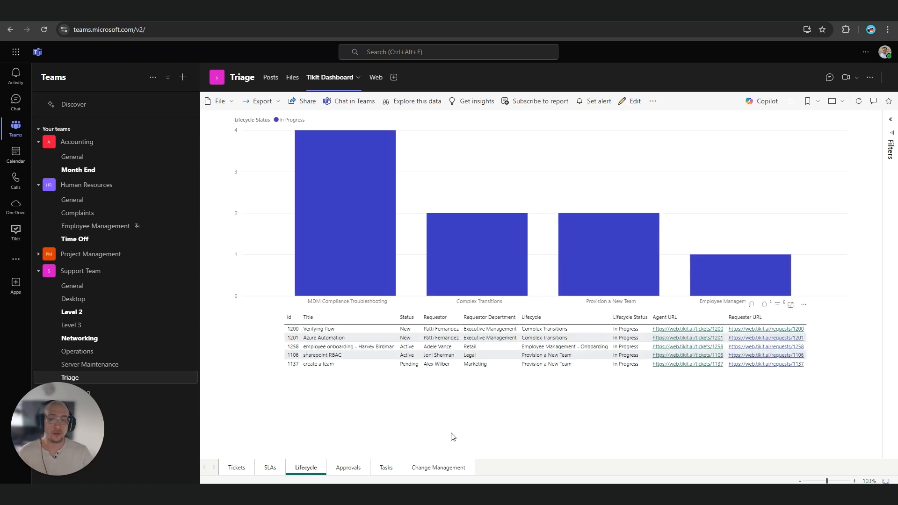
pyautogui.click(741, 274)
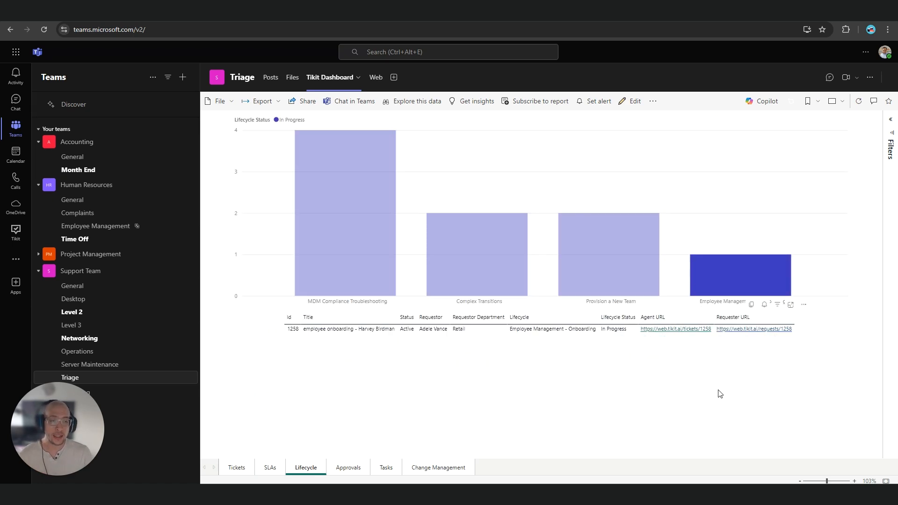
pyautogui.moveTo(722, 404)
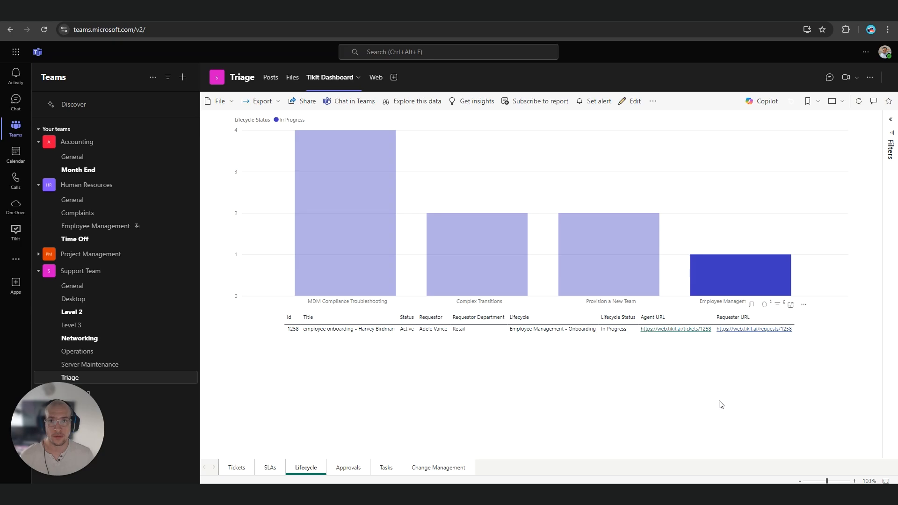